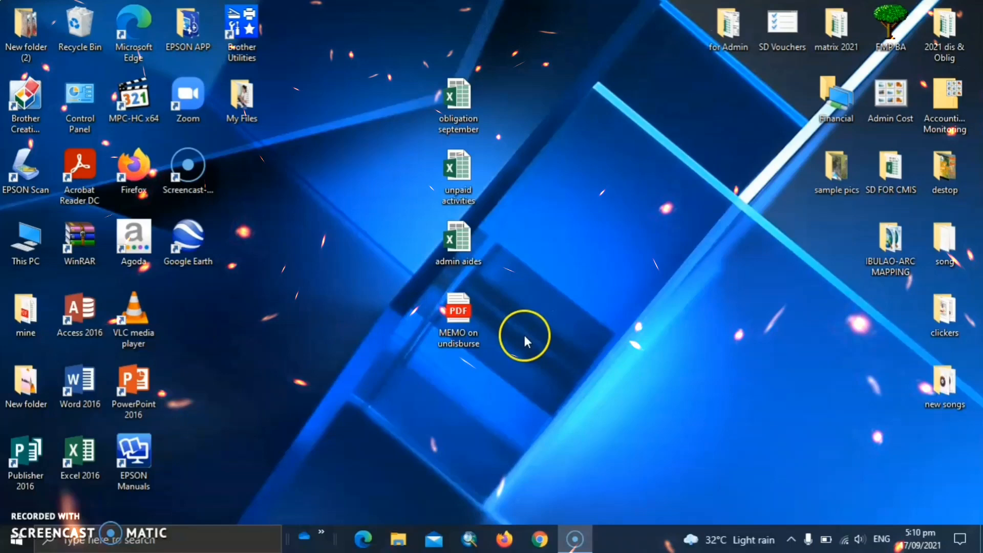
mouse_move(529, 318)
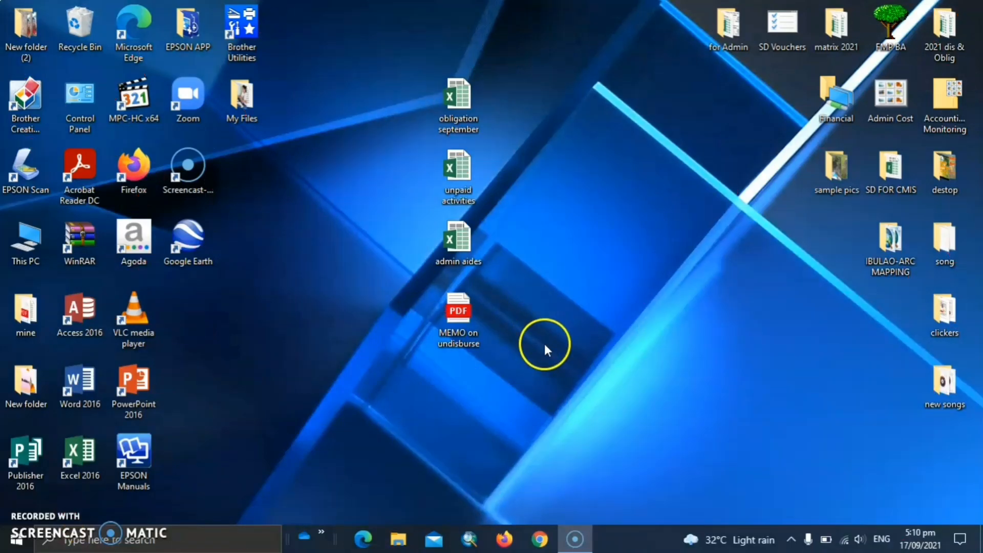
mouse_move(540, 348)
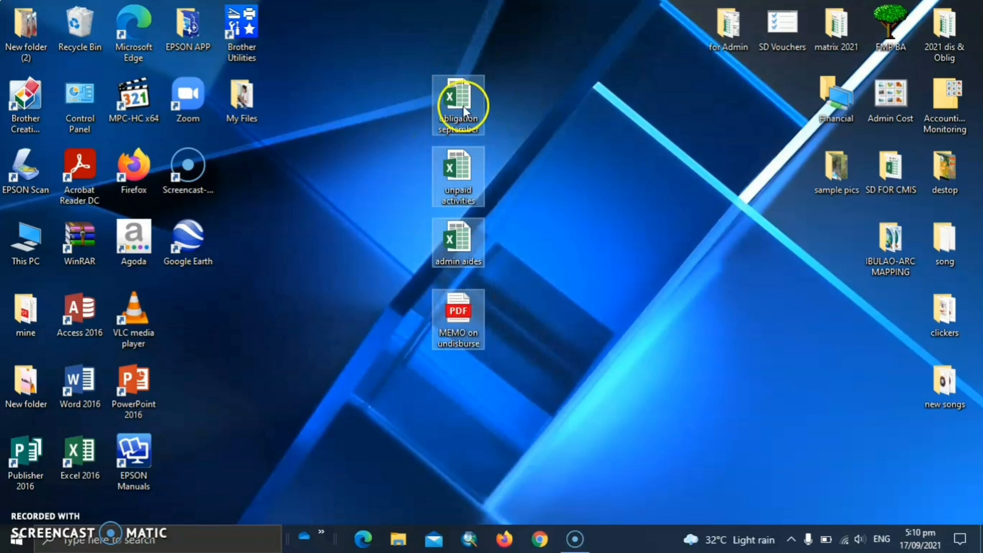
Step: Send the four selected desktop files to a compressed (zipped) folder named financial
right_click(458, 103)
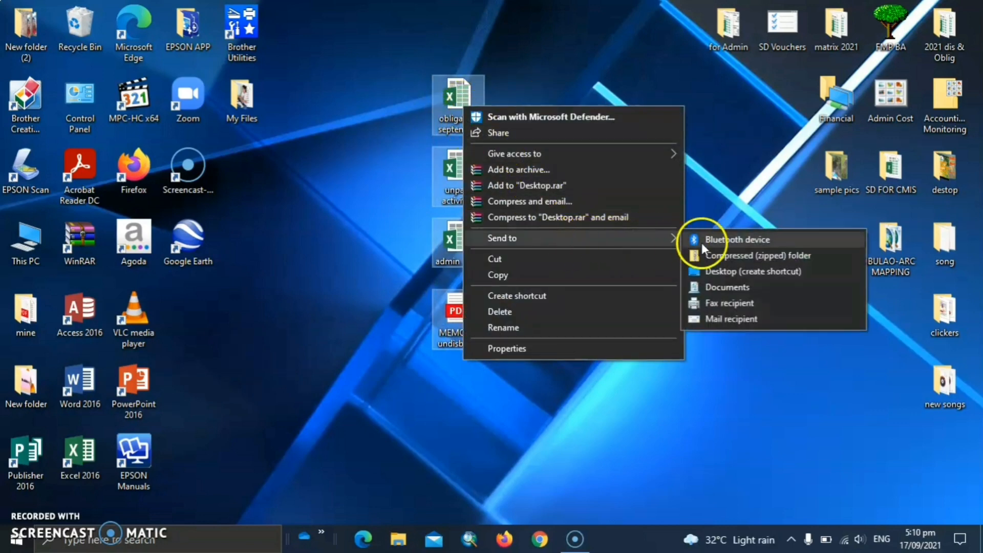
mouse_move(747, 265)
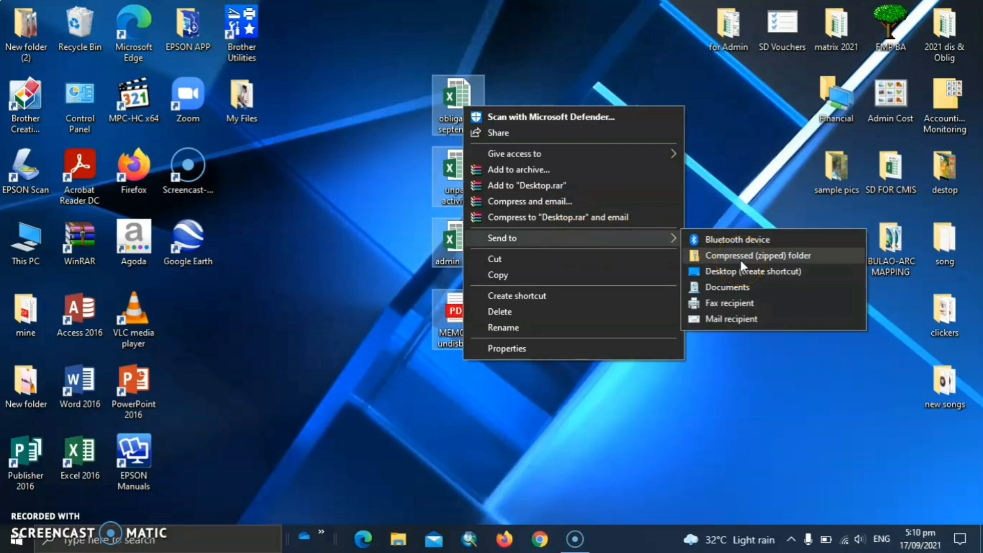
click(757, 255)
text(financial)
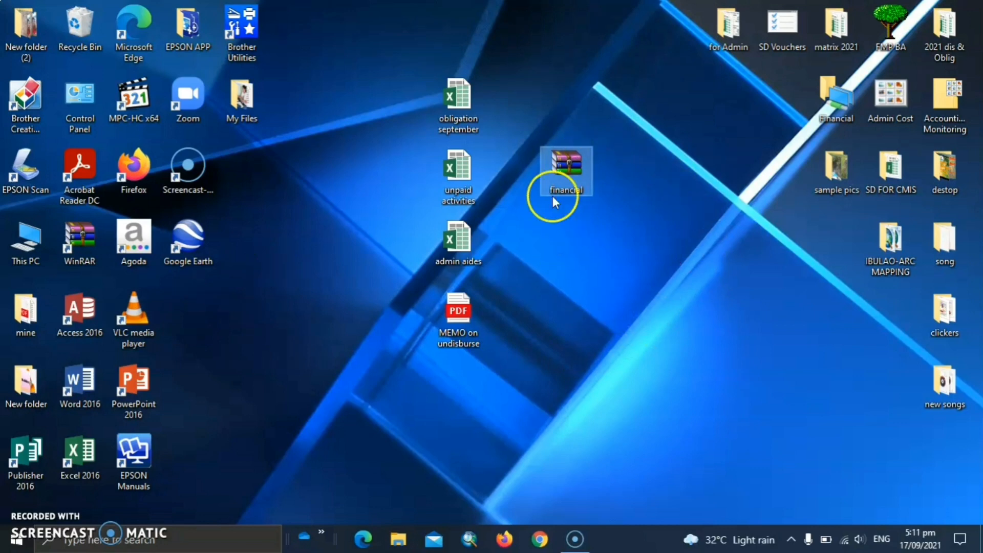
mouse_move(549, 181)
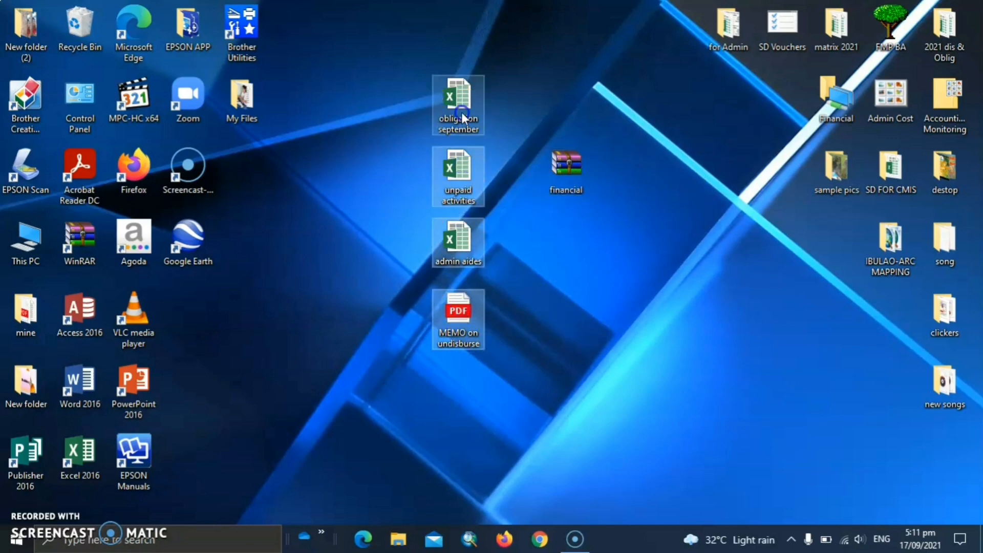
Step: Open Properties for the four files (4.27 MB) and financial (3.57 MB), then close the first
right_click(457, 105)
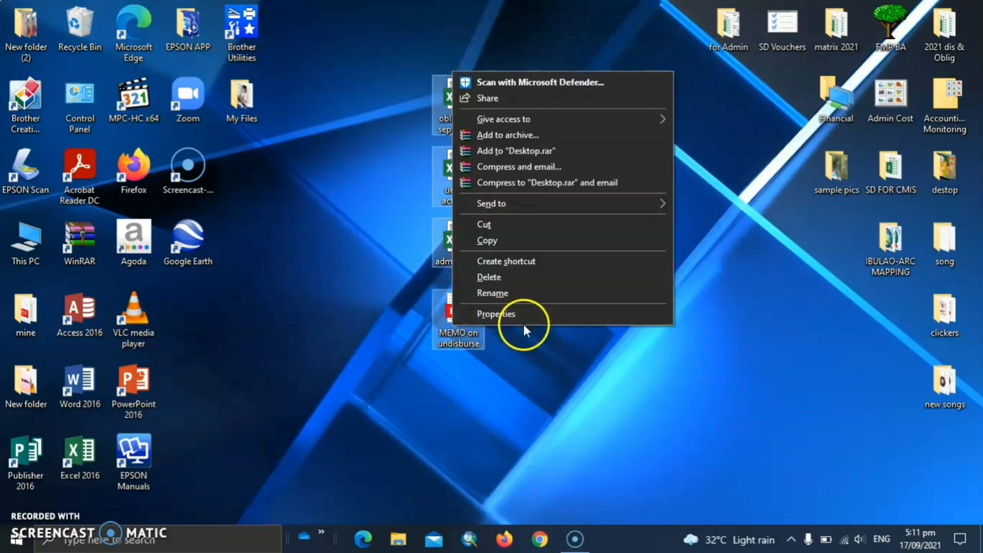
click(496, 314)
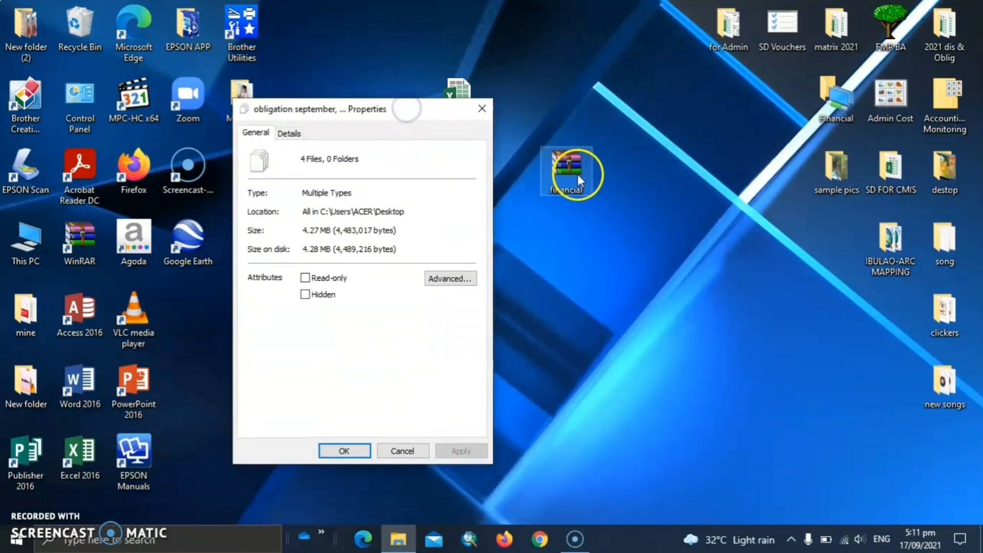
right_click(564, 173)
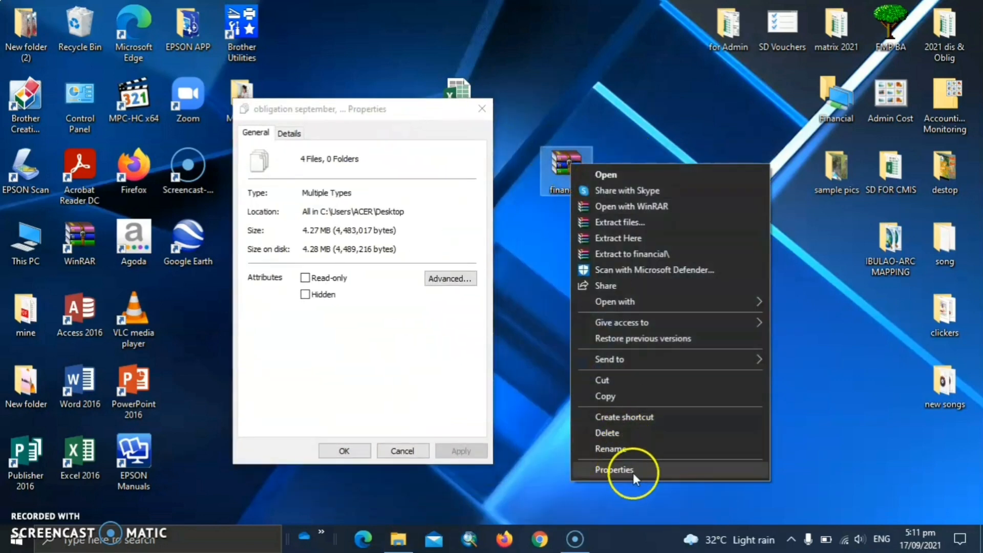
click(614, 469)
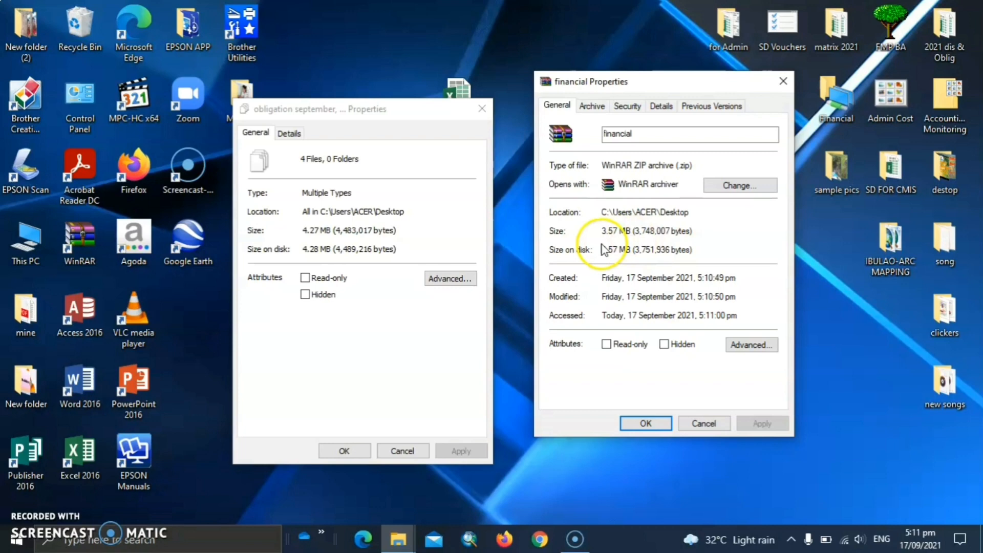
mouse_move(310, 260)
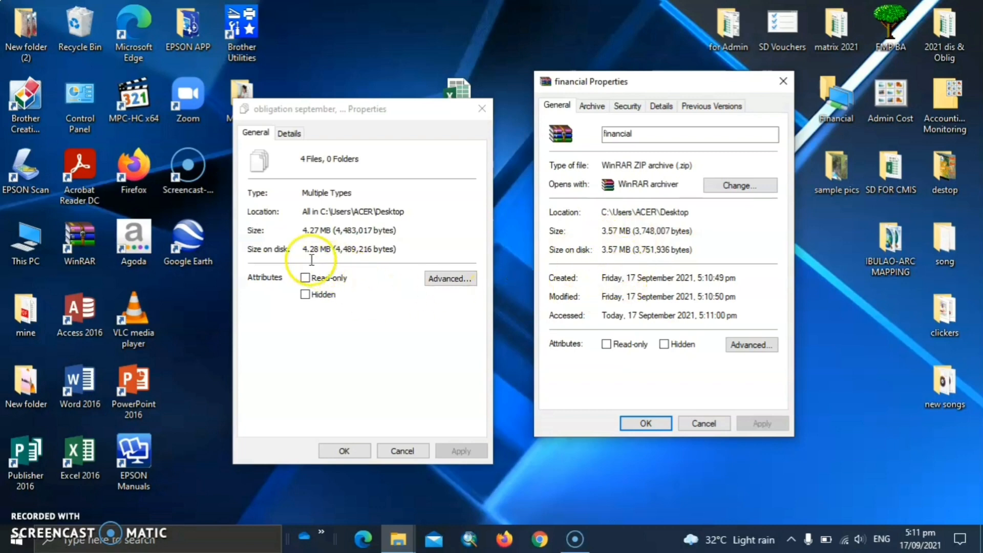
mouse_move(578, 159)
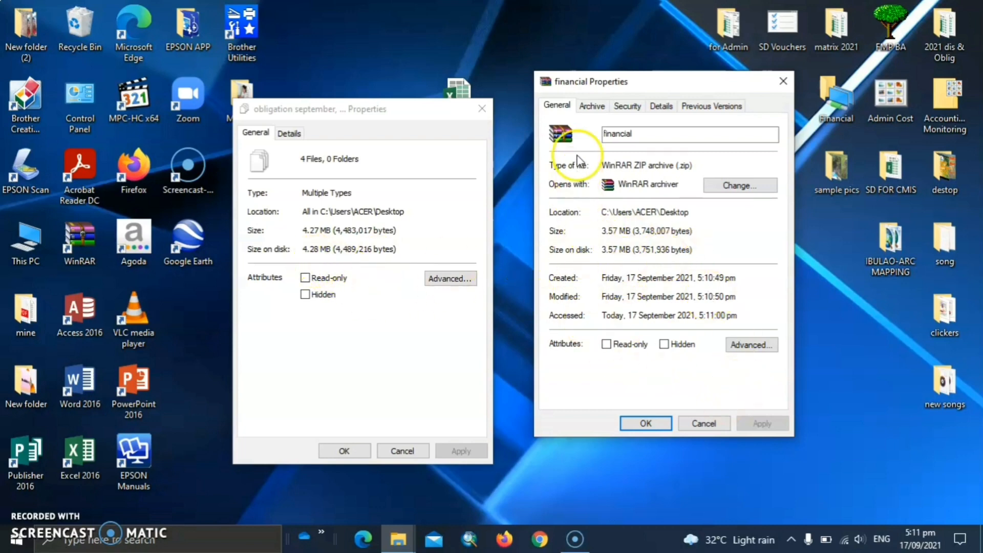
click(481, 109)
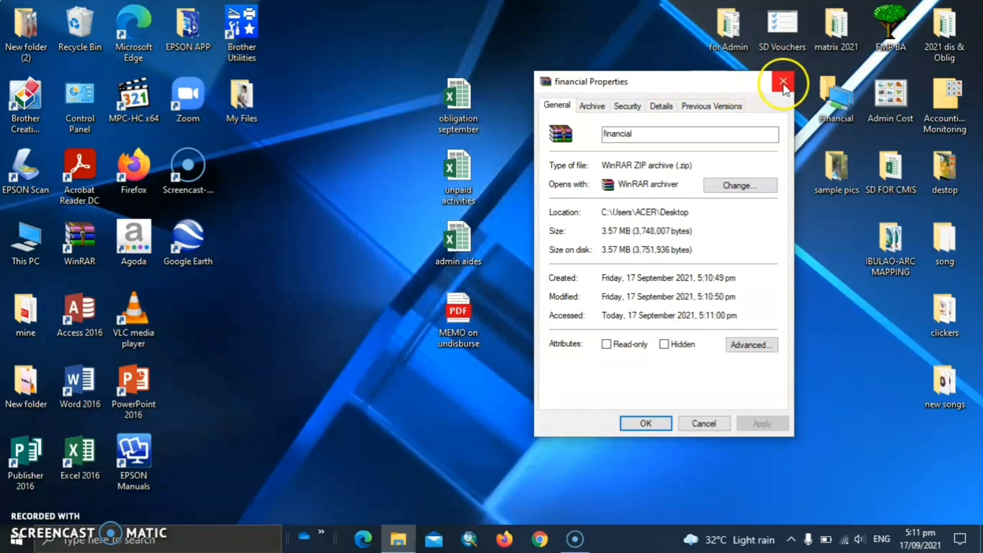
Step: Close the archive's Properties, open My Files, and select its four photos (12.2 MB)
click(783, 82)
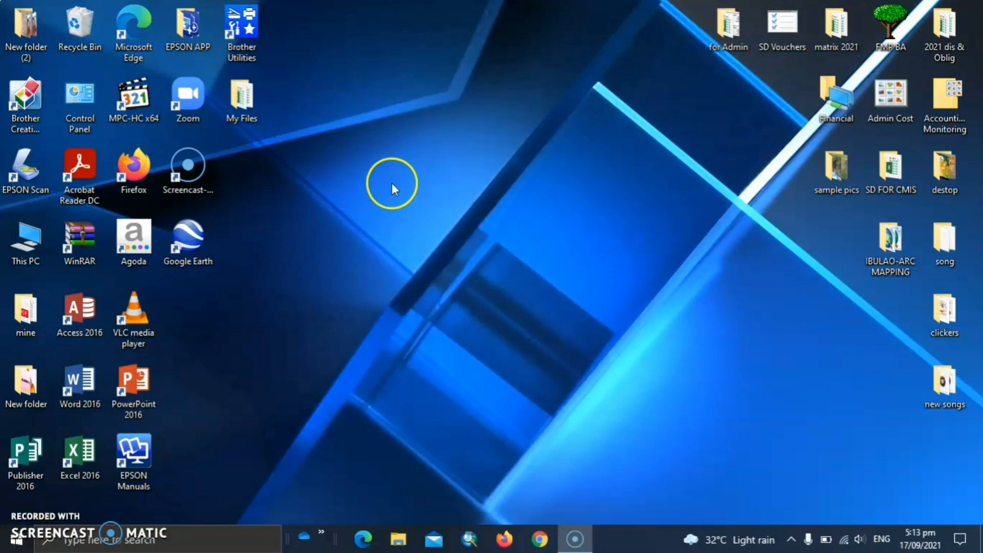
mouse_move(511, 244)
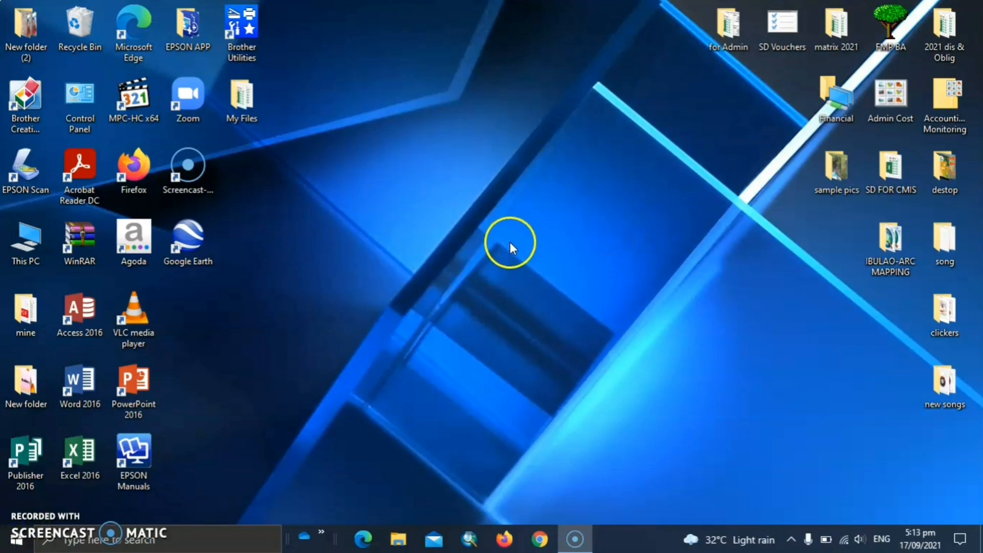
mouse_move(351, 210)
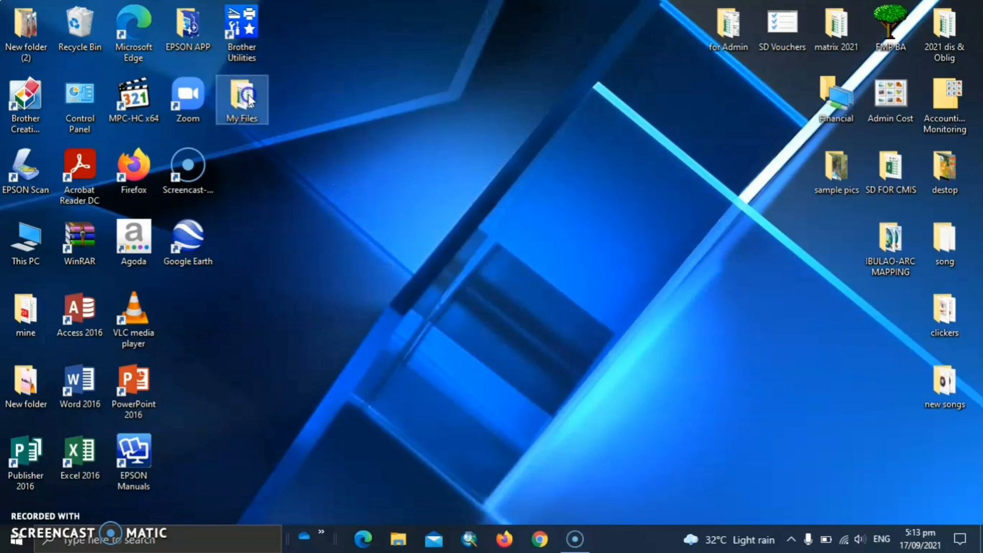
double_click(240, 99)
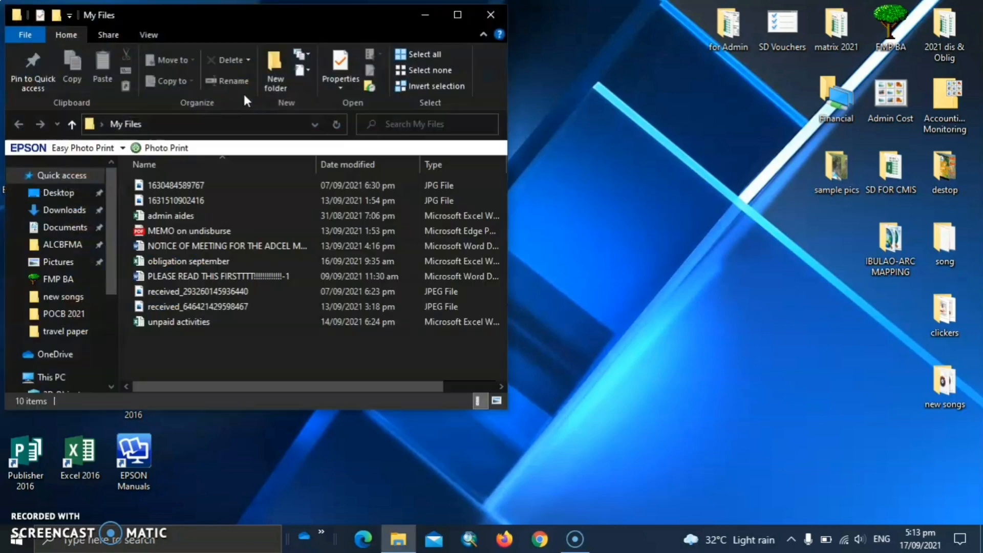
drag(220, 15, 310, 18)
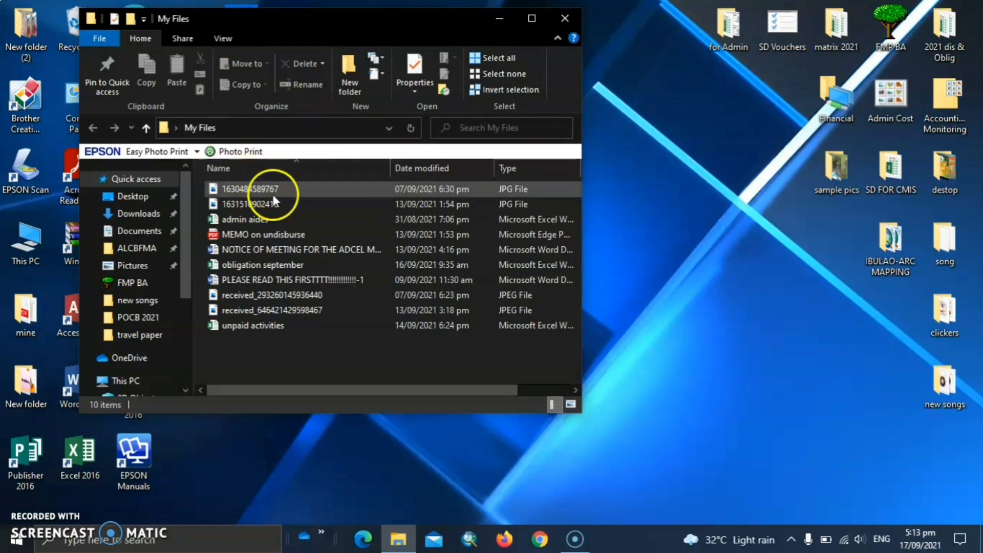
click(249, 189)
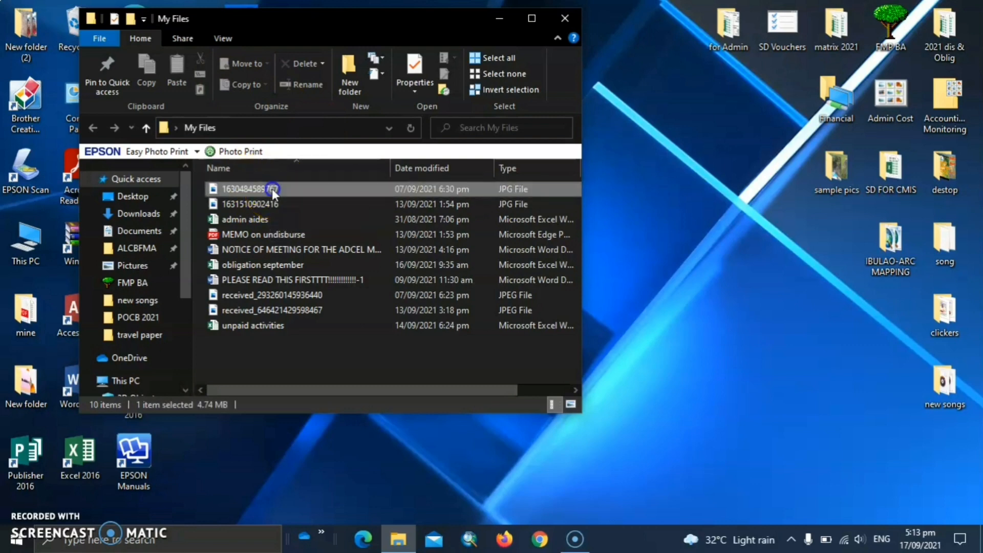
mouse_move(257, 204)
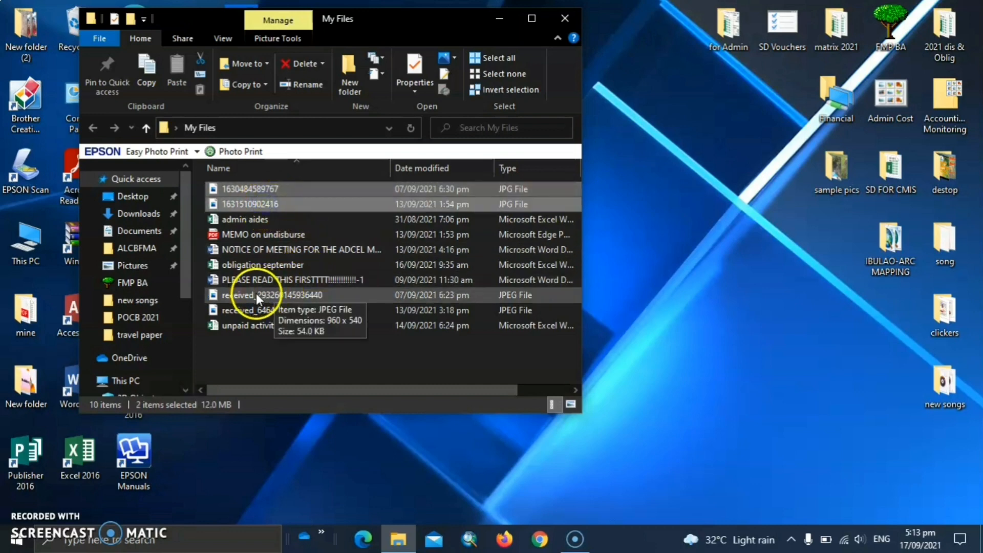
click(272, 310)
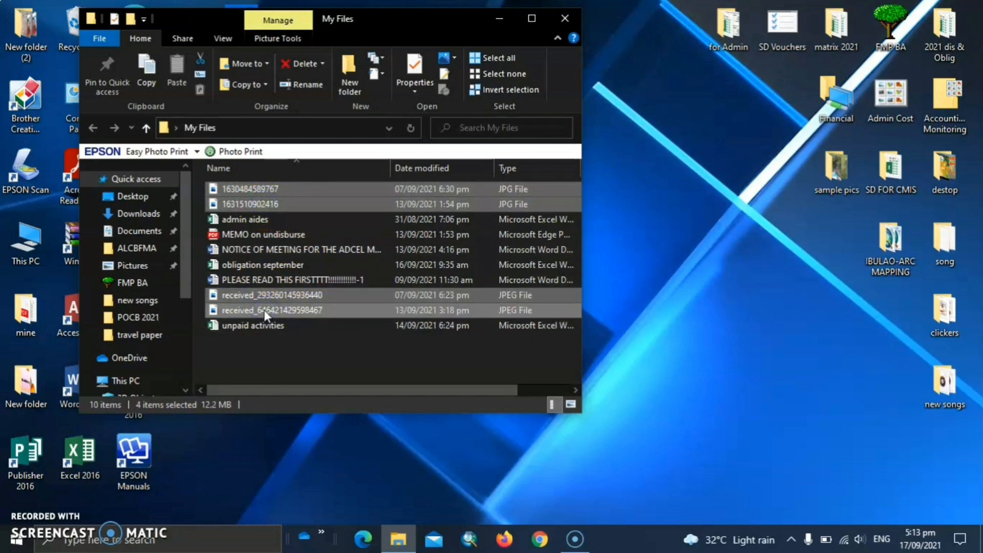
mouse_move(304, 324)
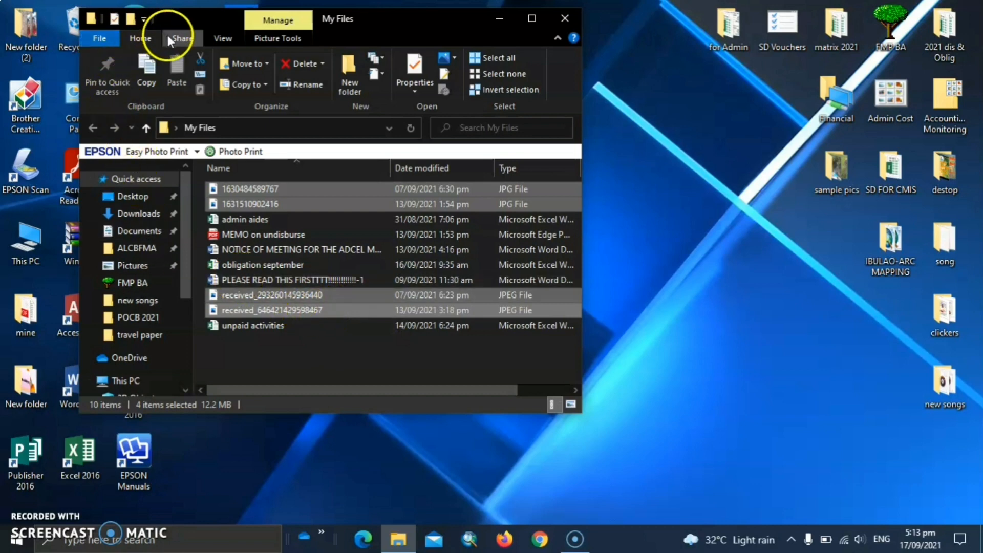
Step: Zip the four photos from the Share tab, name the archive pictures, and move it to the desktop
click(181, 39)
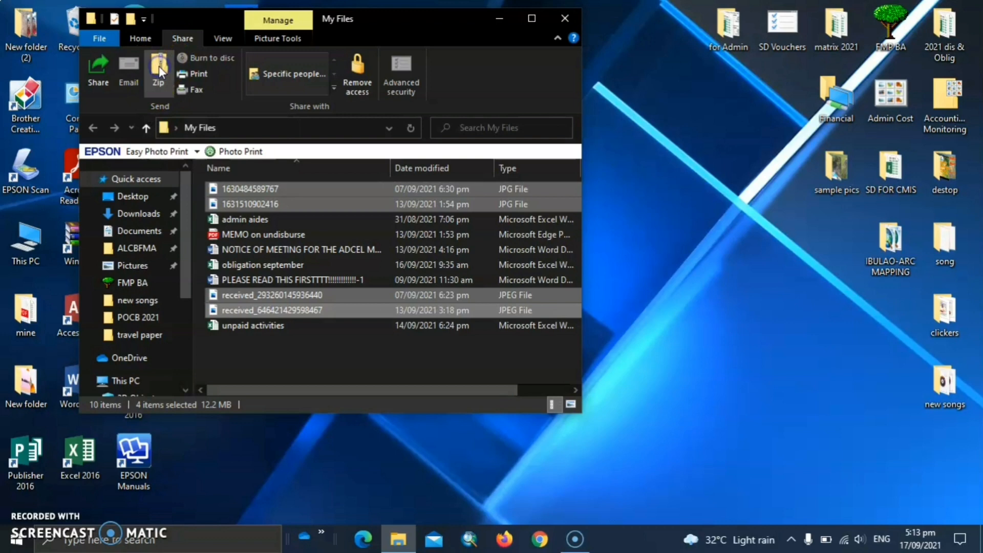
click(159, 70)
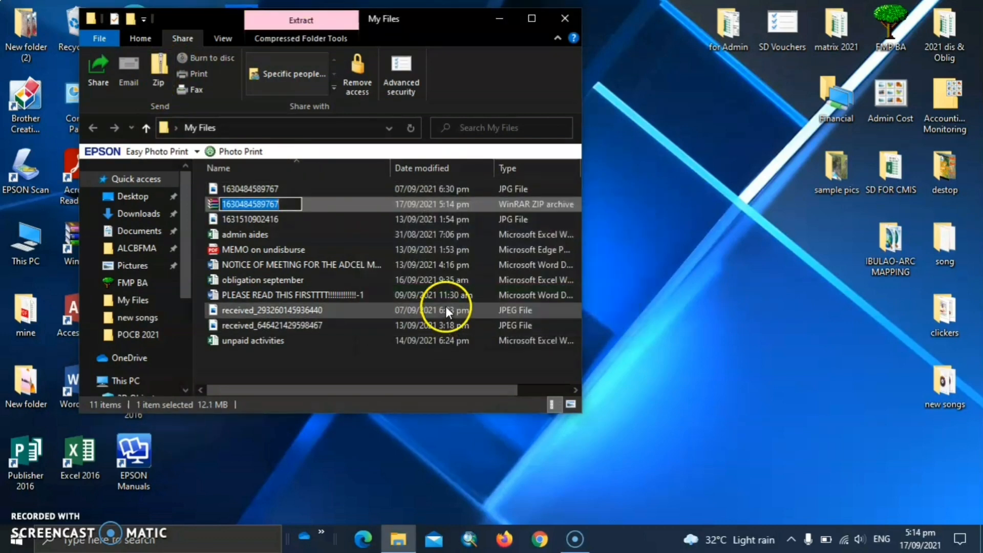
text(picture)
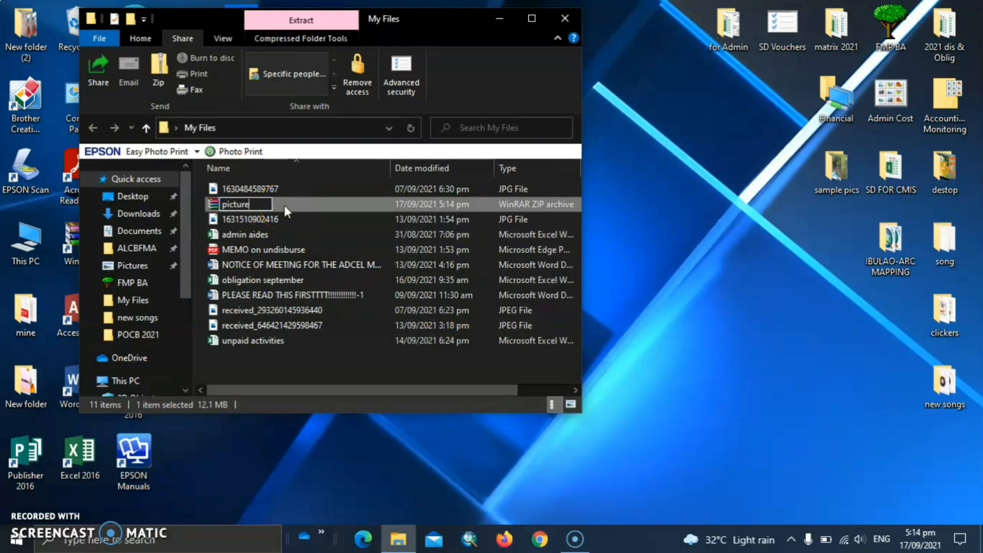
click(251, 219)
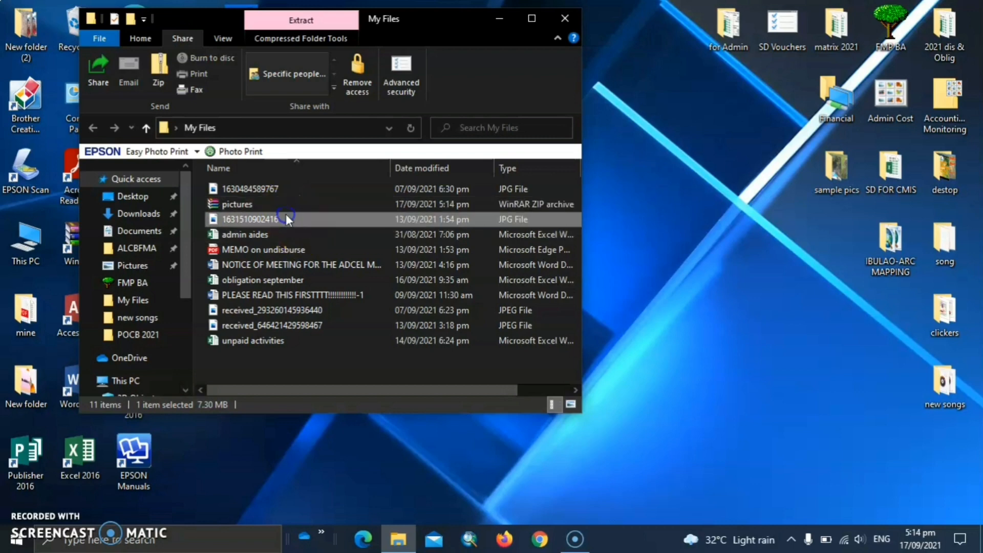
click(237, 204)
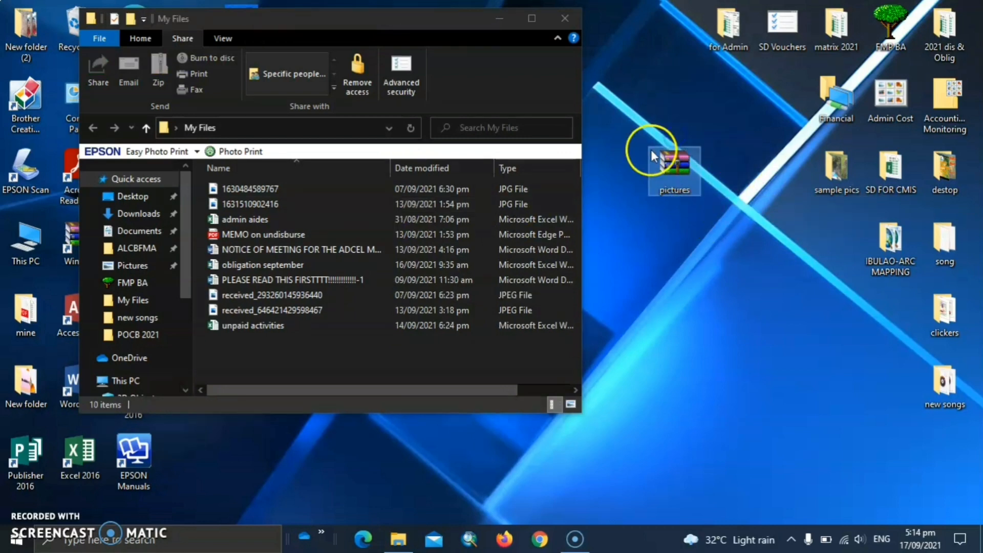
Step: Review the pictures archive in WinRAR past the license reminder, then close WinRAR and My Files
double_click(674, 170)
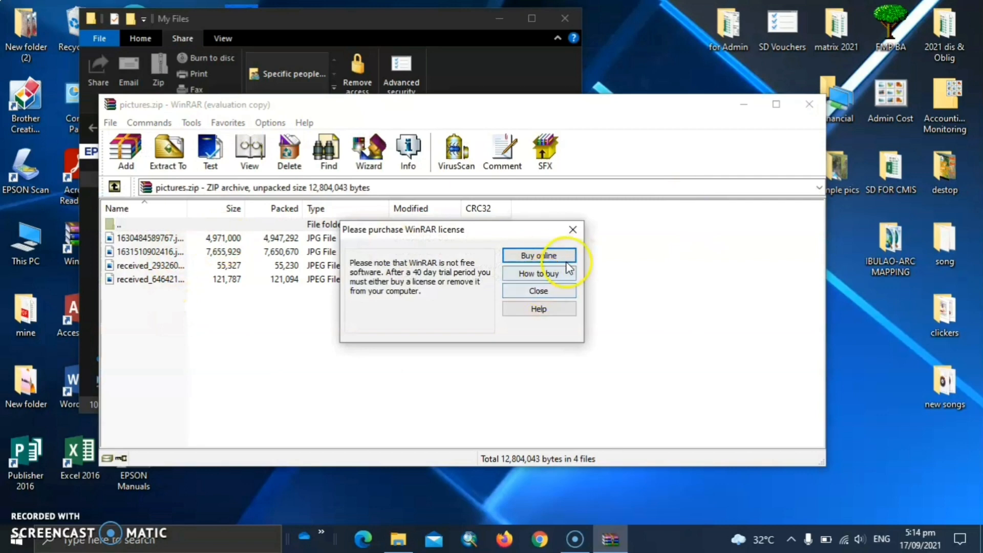
click(538, 291)
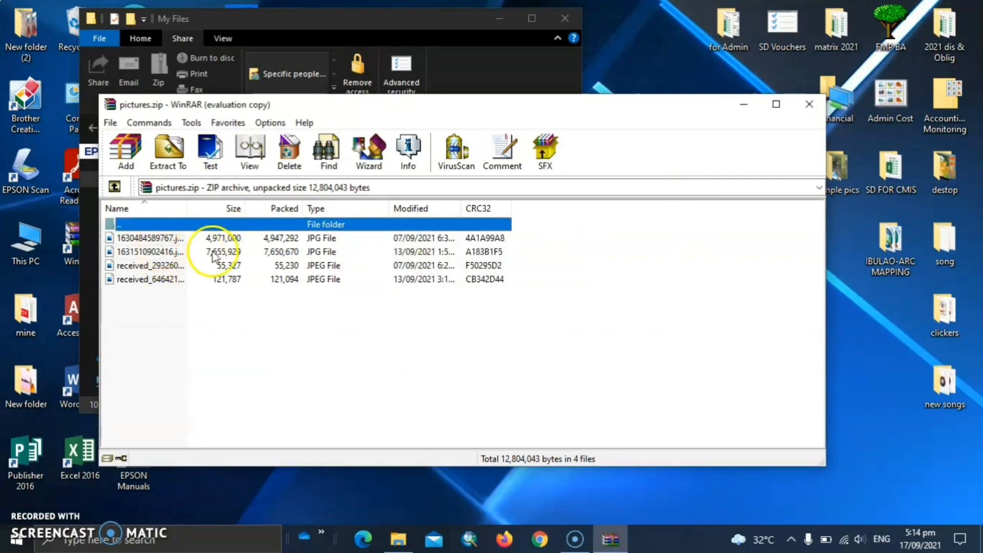
mouse_move(272, 298)
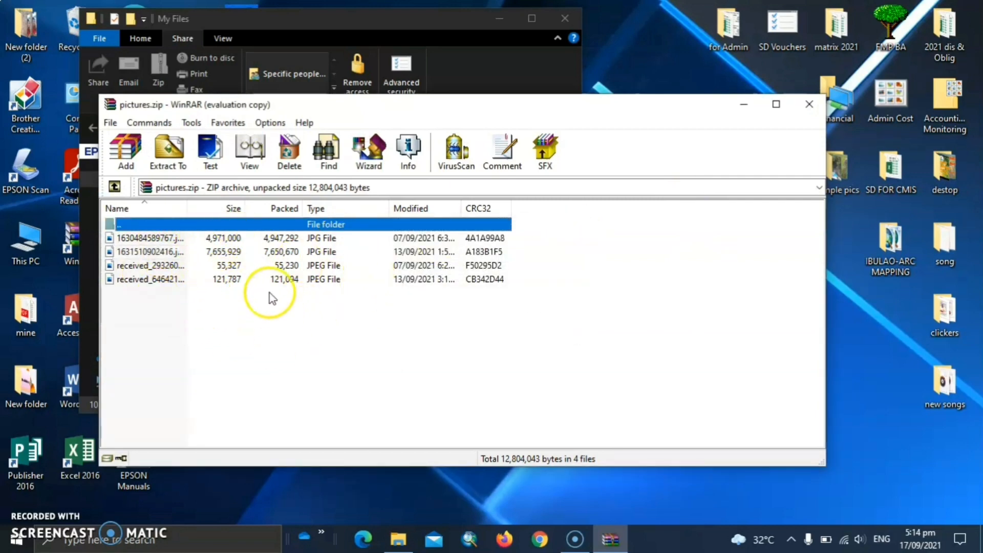
mouse_move(796, 207)
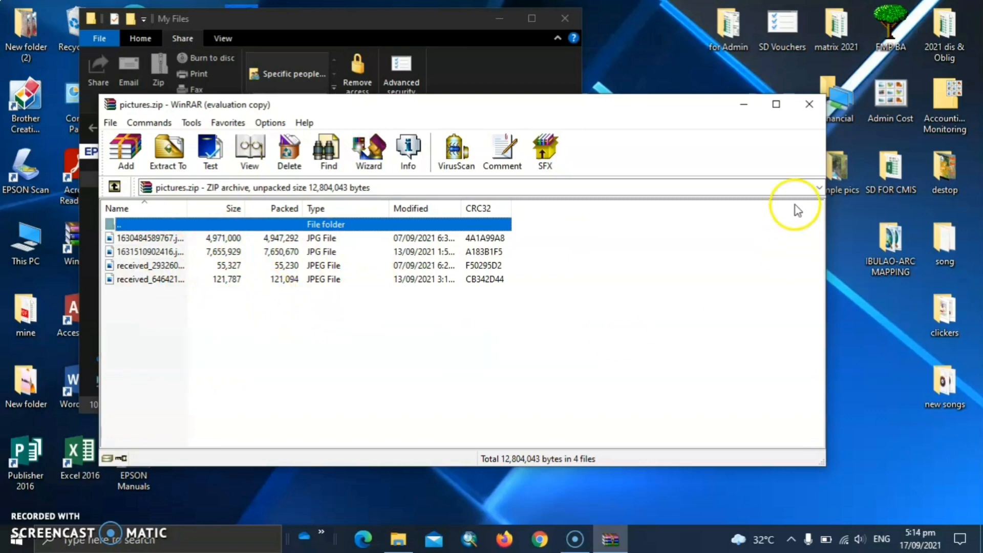
click(808, 104)
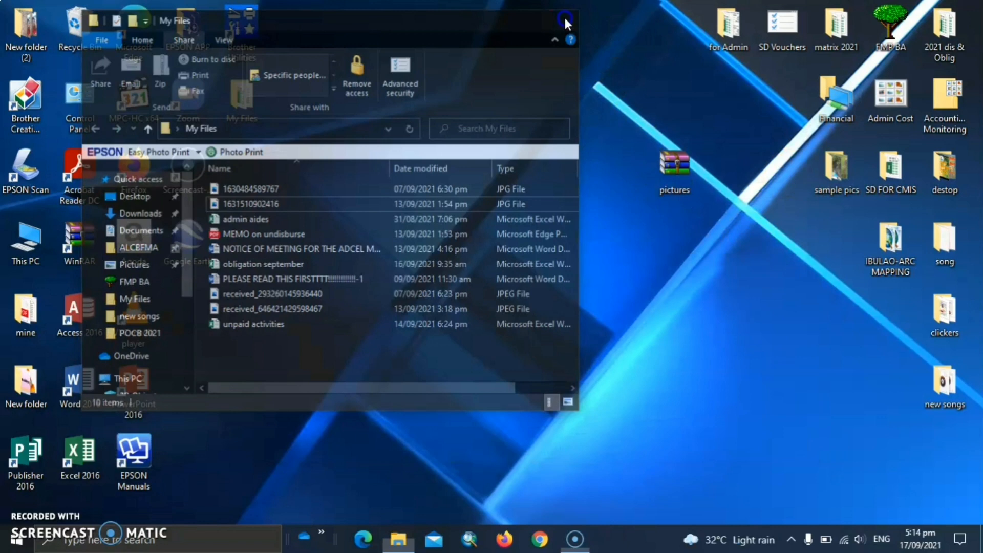
click(565, 22)
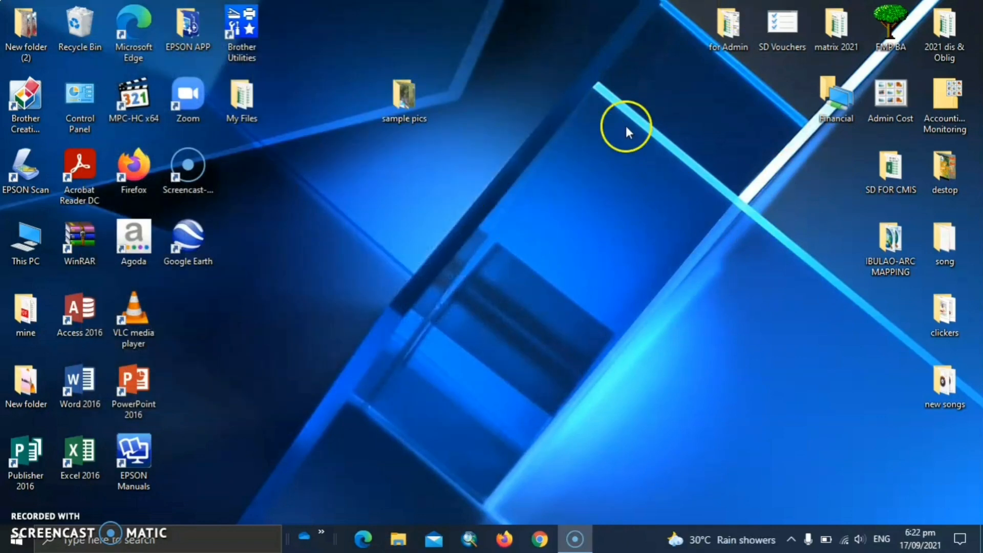
mouse_move(544, 259)
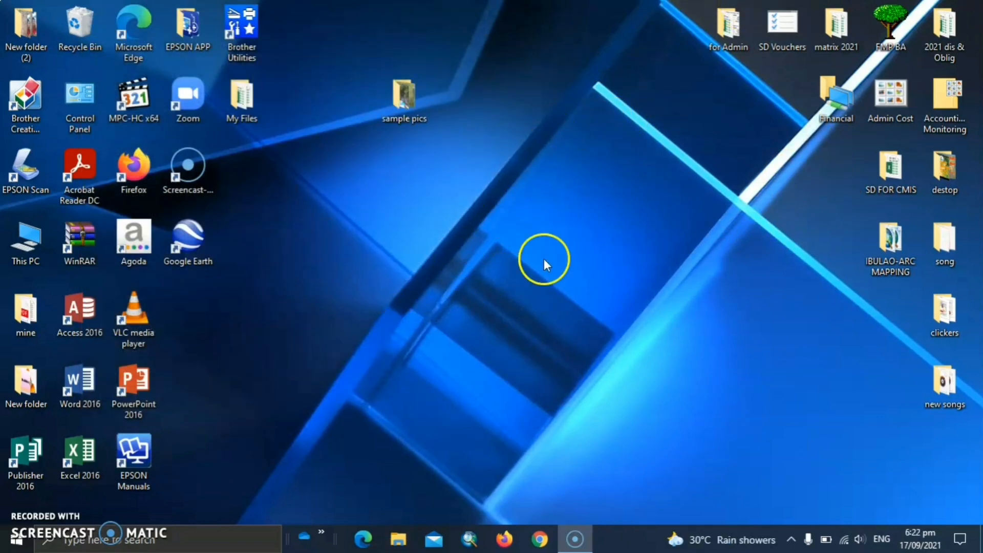
mouse_move(531, 268)
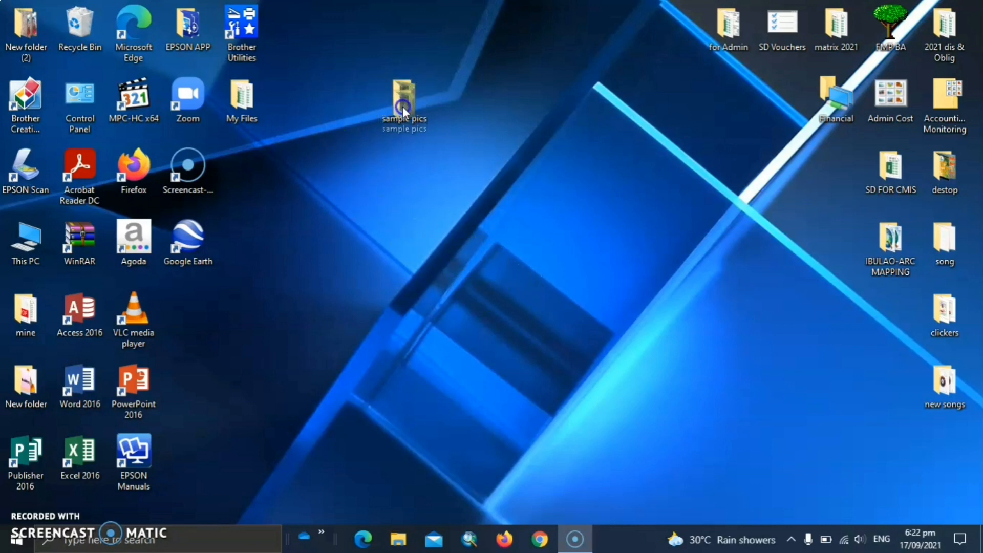
mouse_move(404, 162)
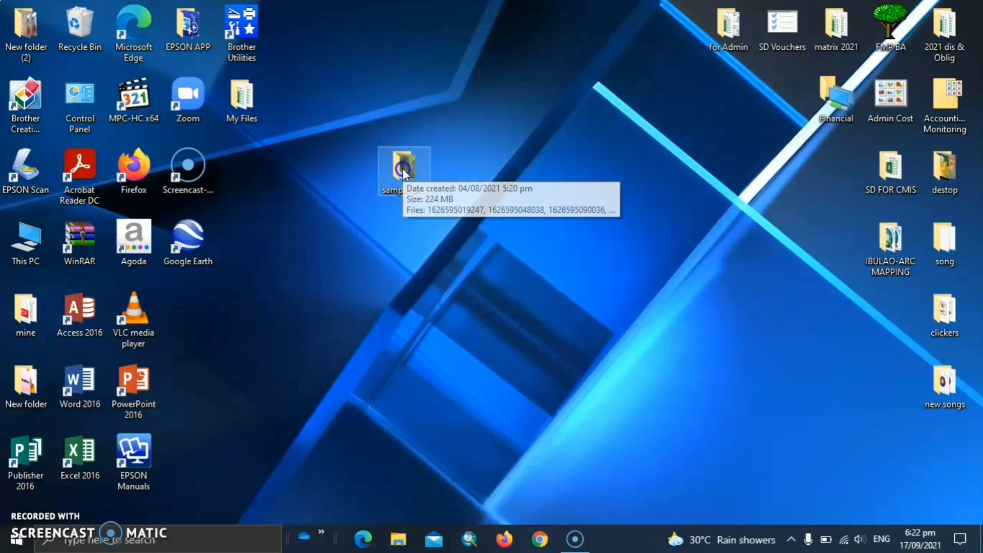
click(404, 170)
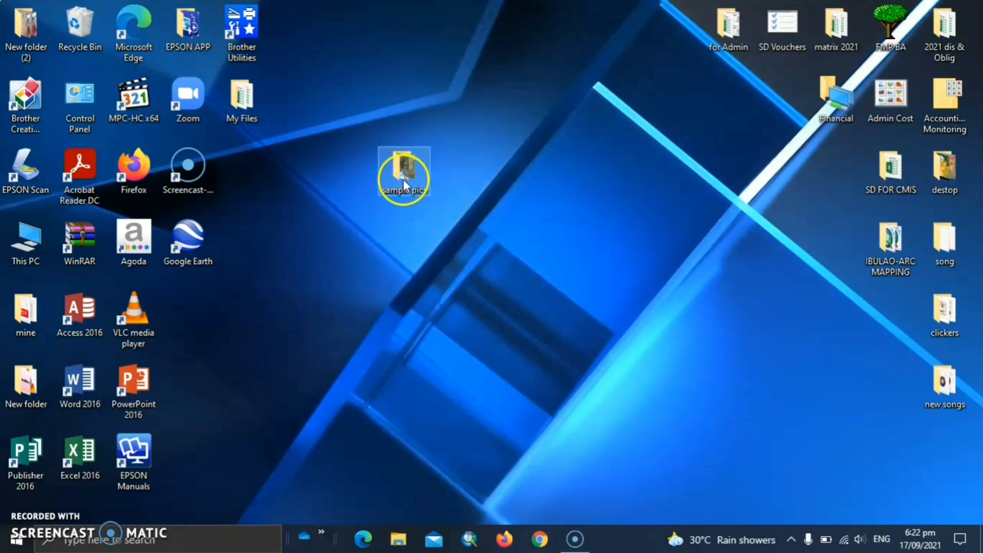
right_click(404, 175)
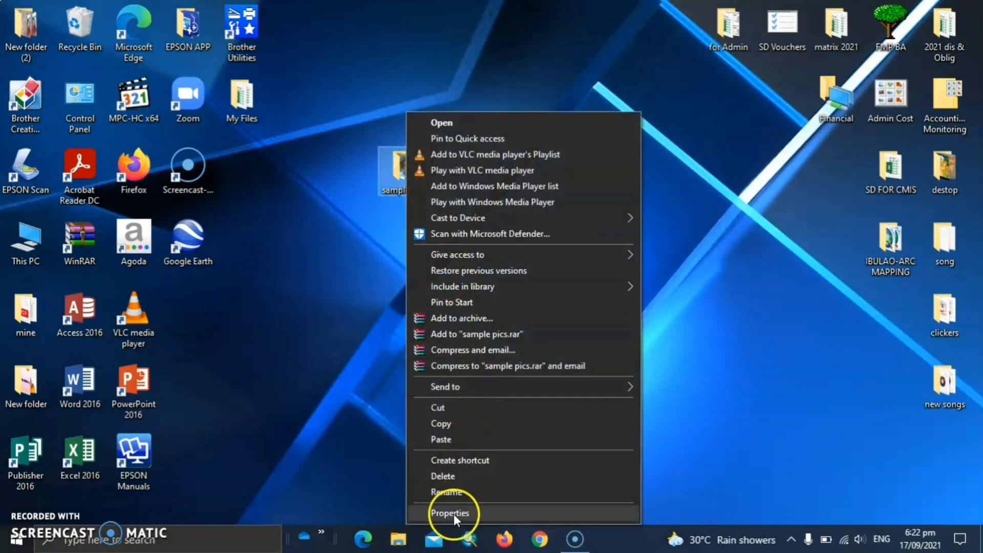
click(450, 513)
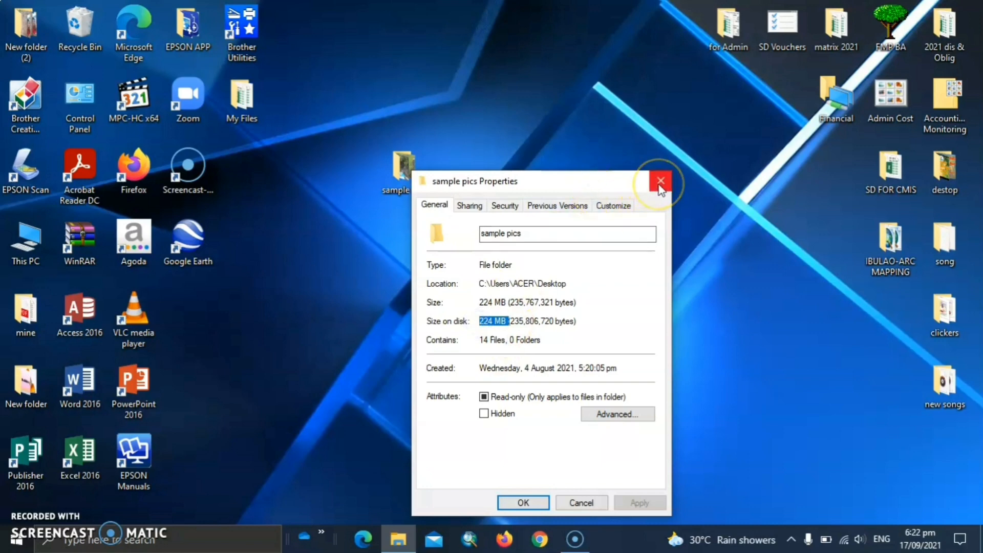
right_click(397, 170)
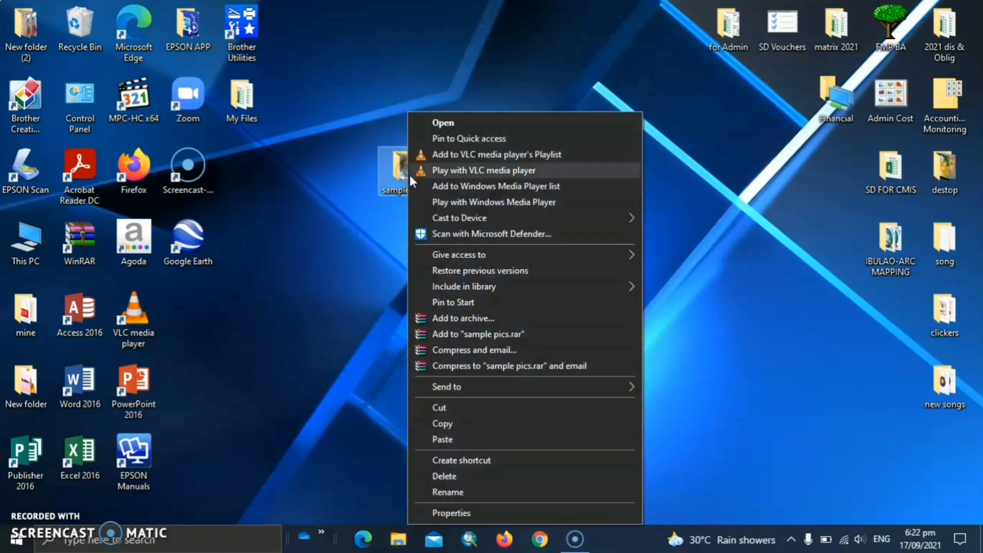
click(506, 190)
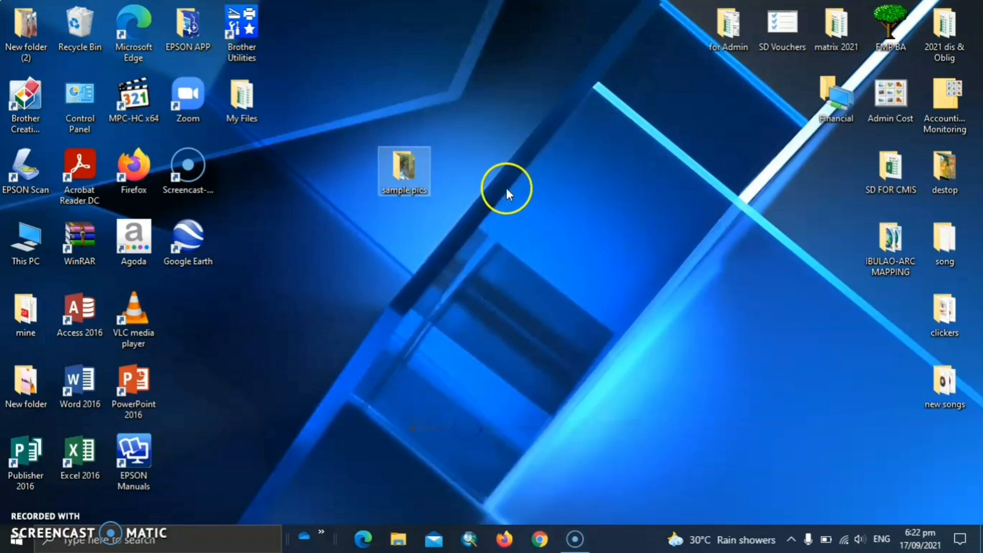
Step: Duplicate sample pics on the desktop, rename the copy 'sample copy', and check its 14 photos
right_click(508, 191)
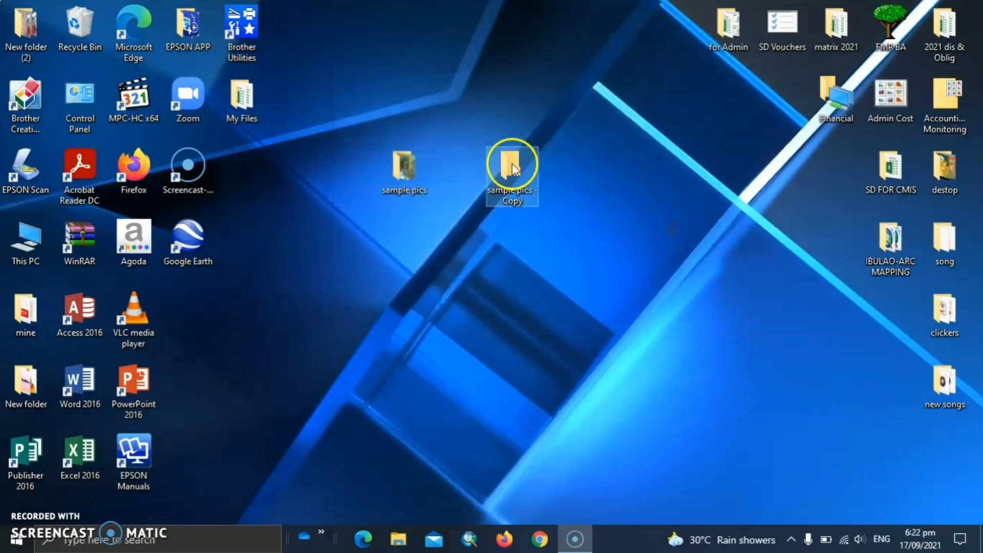
right_click(511, 169)
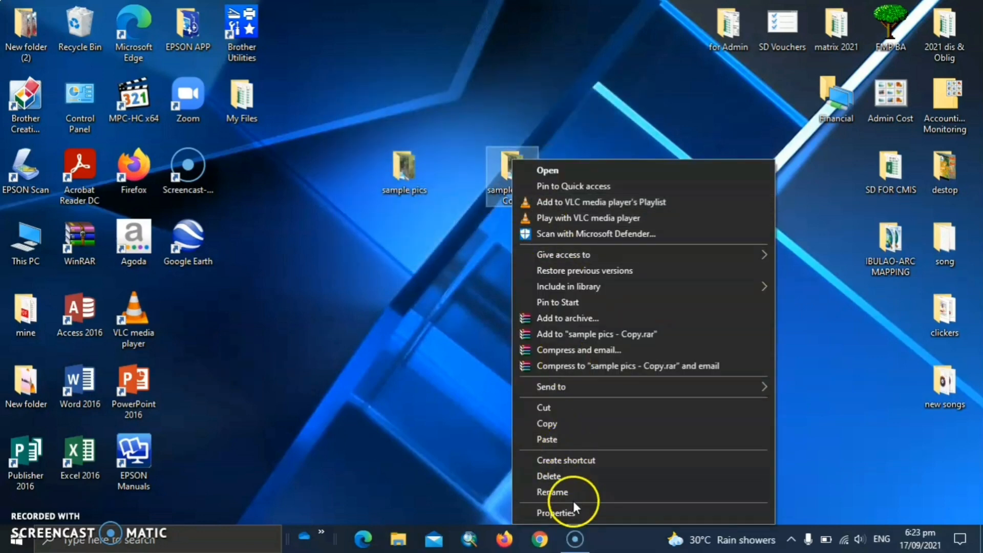
click(553, 491)
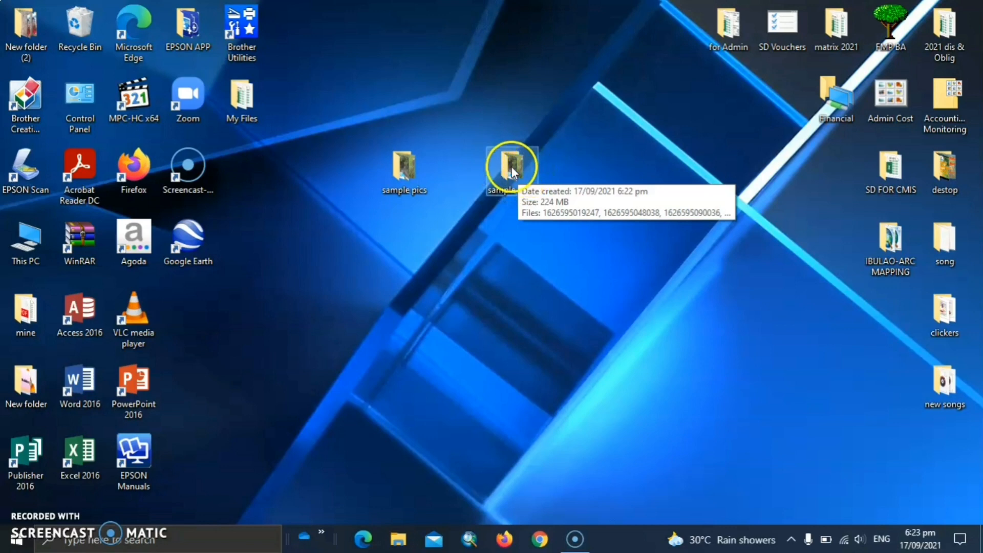
double_click(512, 166)
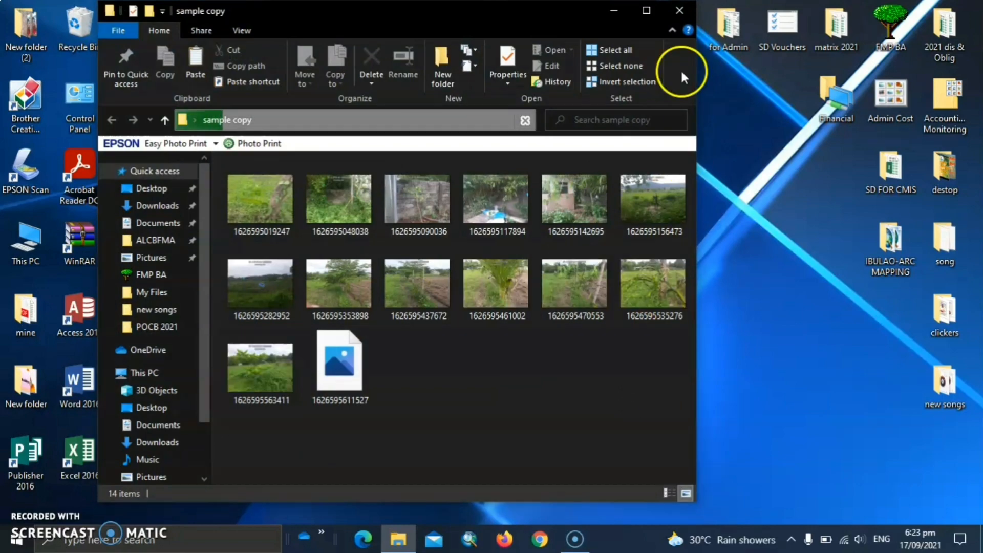
click(678, 11)
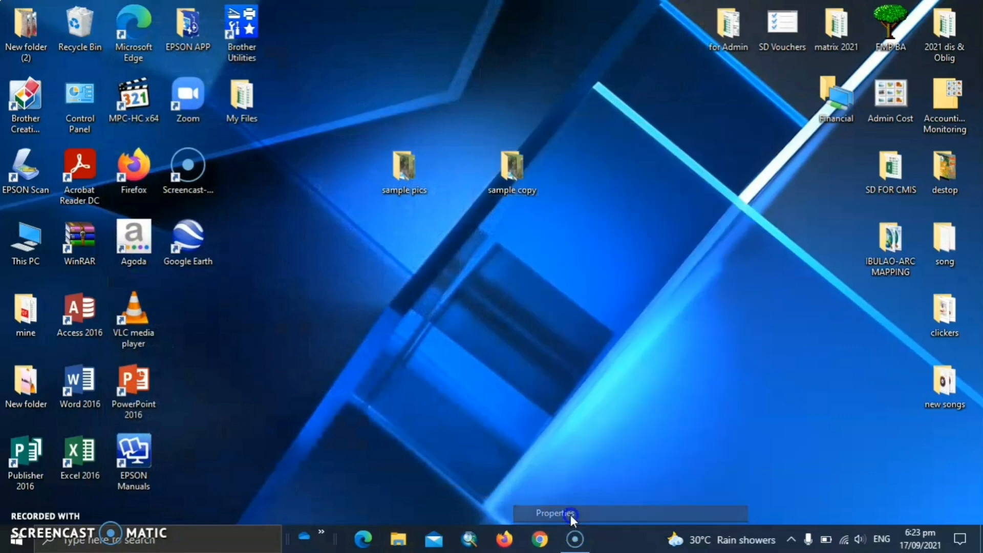
click(553, 513)
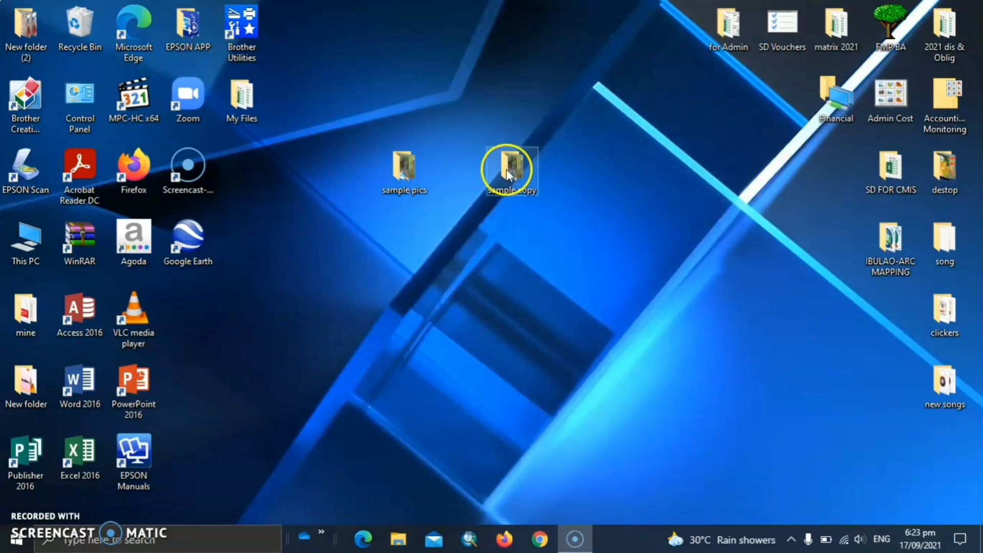
Step: Send all 14 sample copy photos to Mail recipient at Small: 800 x 600 (1.92 MB)
double_click(509, 170)
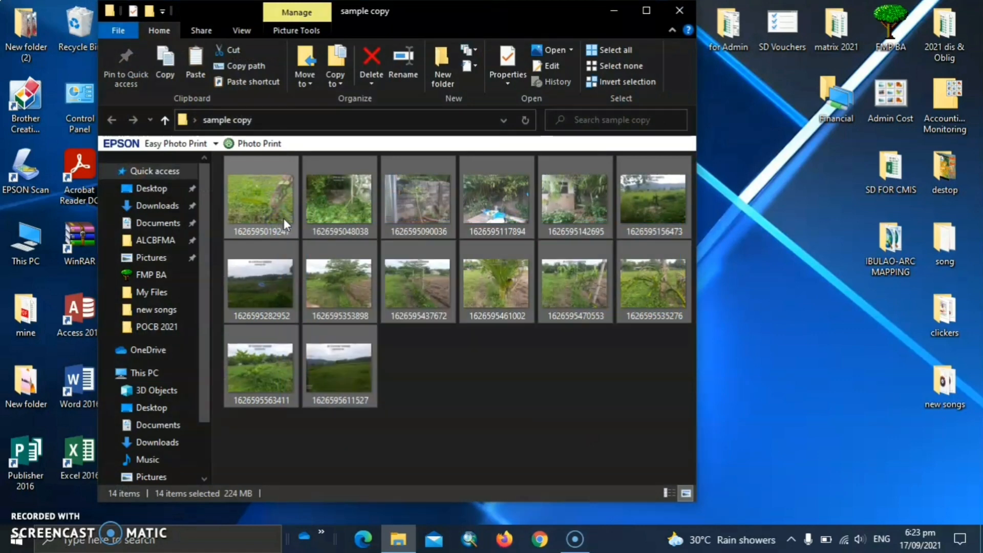
right_click(259, 199)
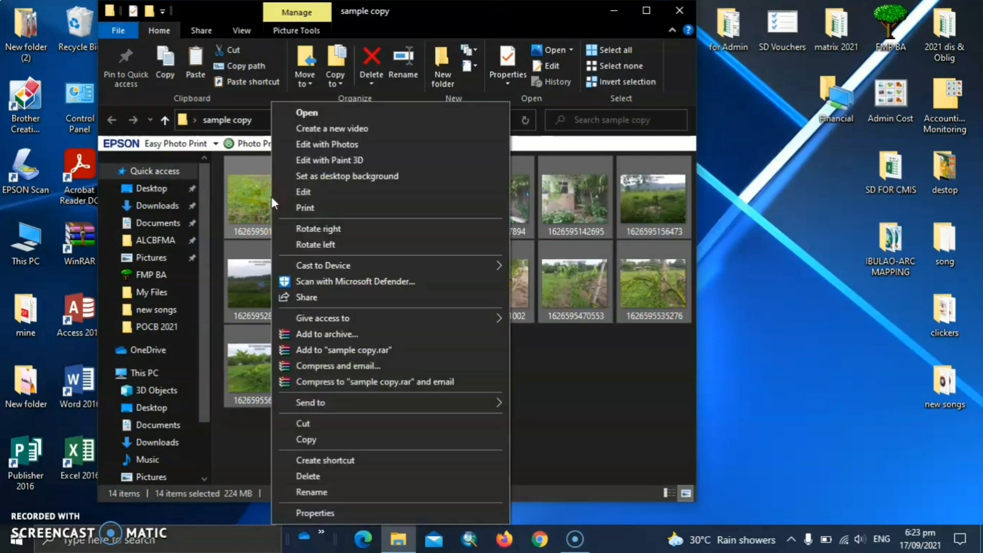
mouse_move(446, 402)
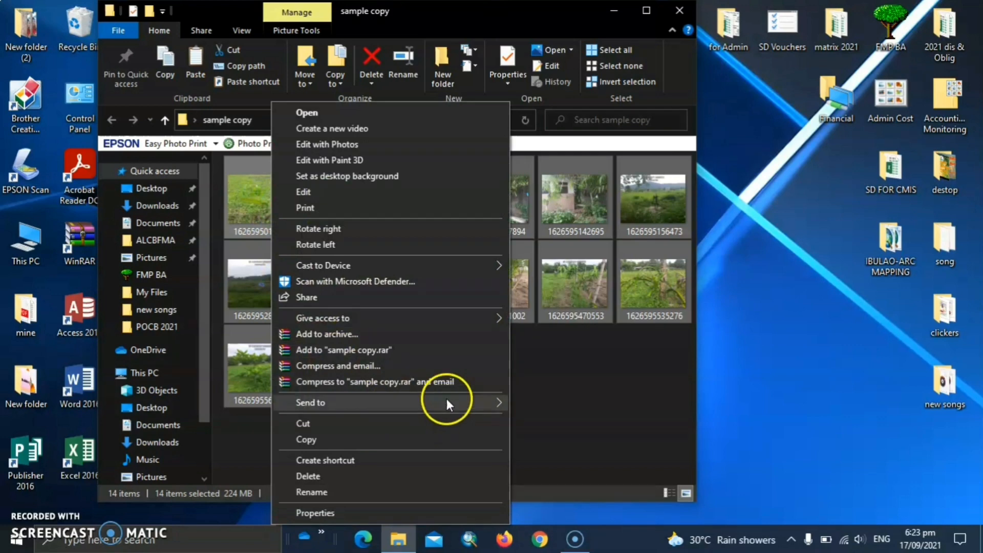
click(312, 402)
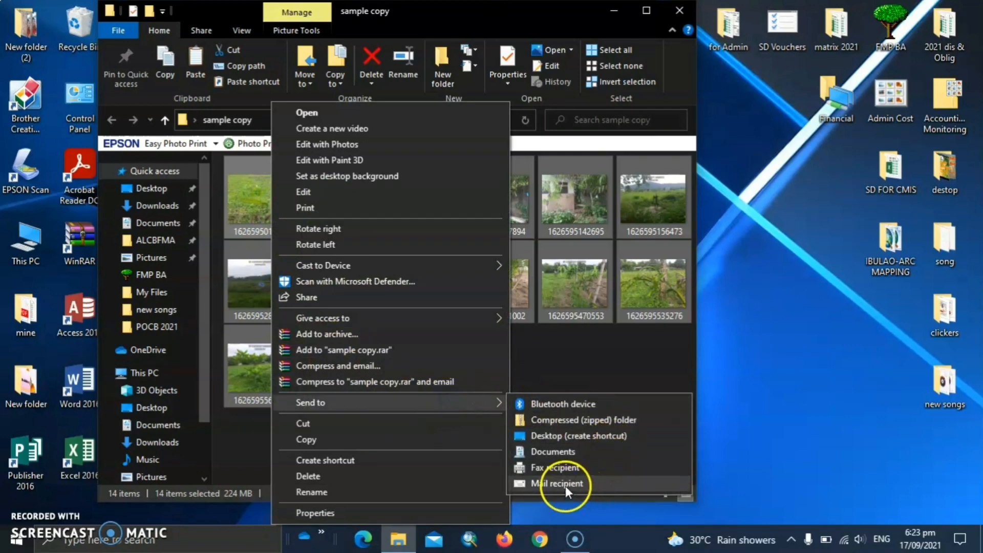
click(554, 483)
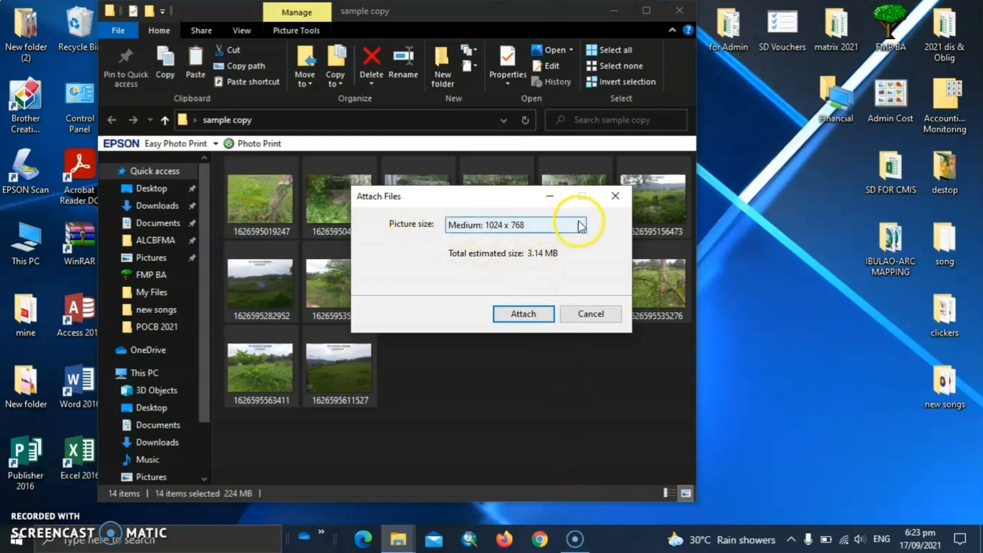
click(577, 224)
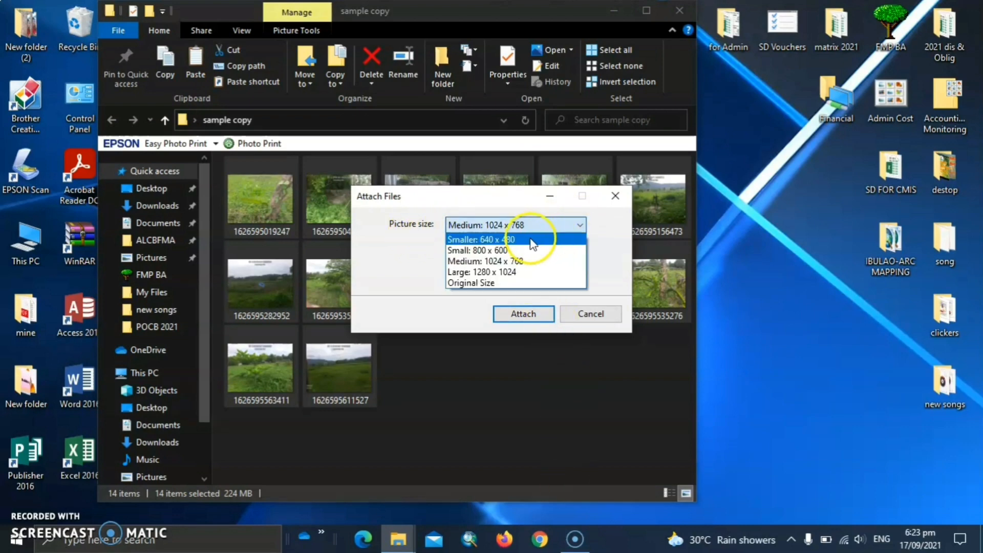
mouse_move(483, 251)
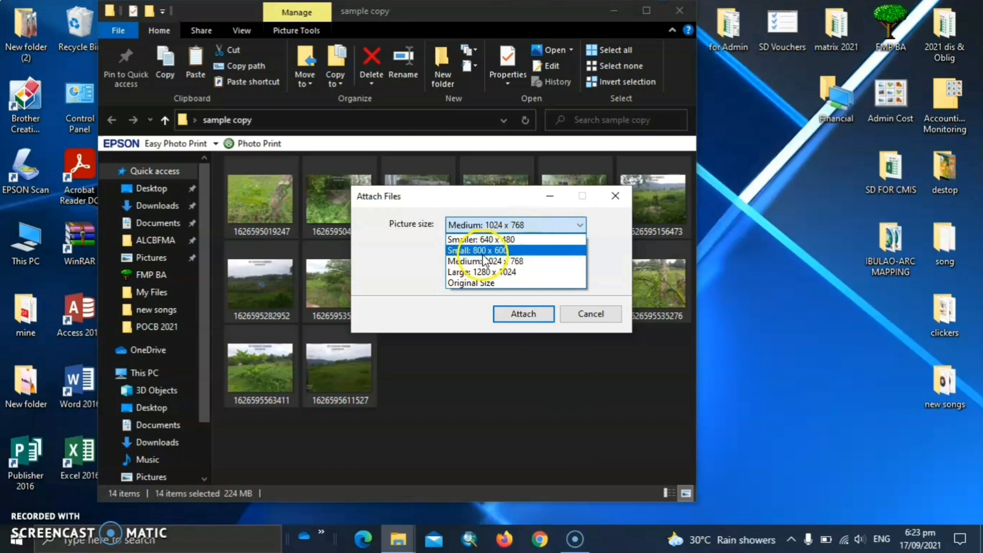
click(481, 251)
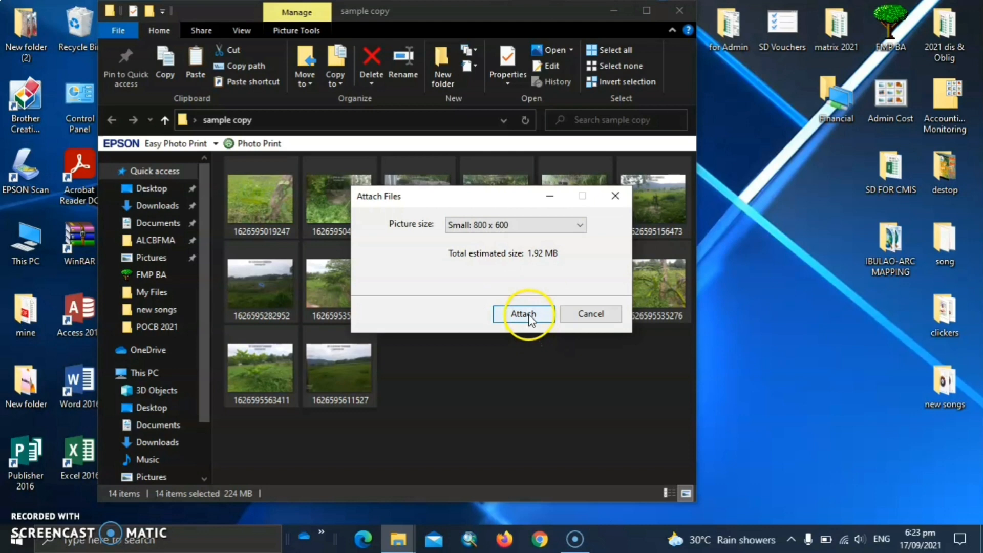
click(524, 314)
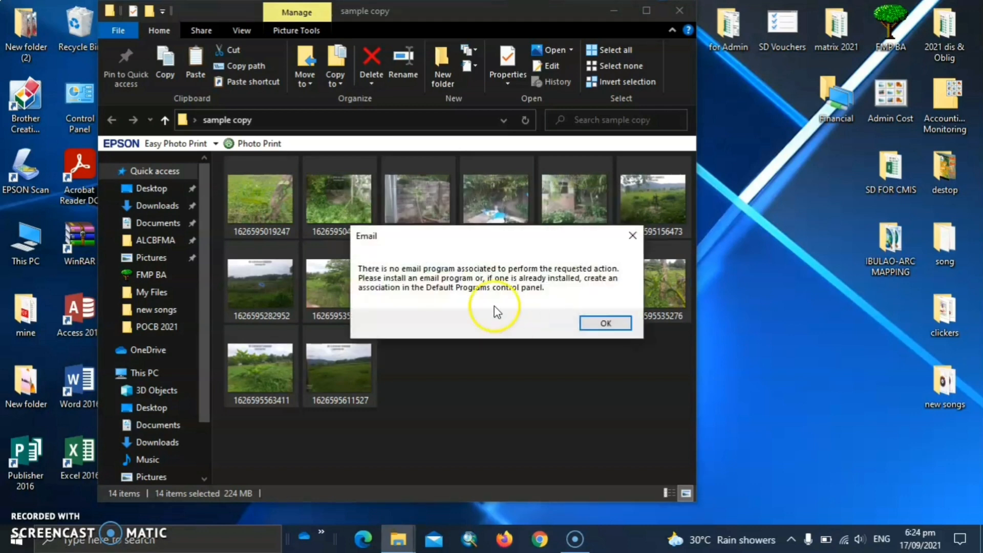
mouse_move(526, 343)
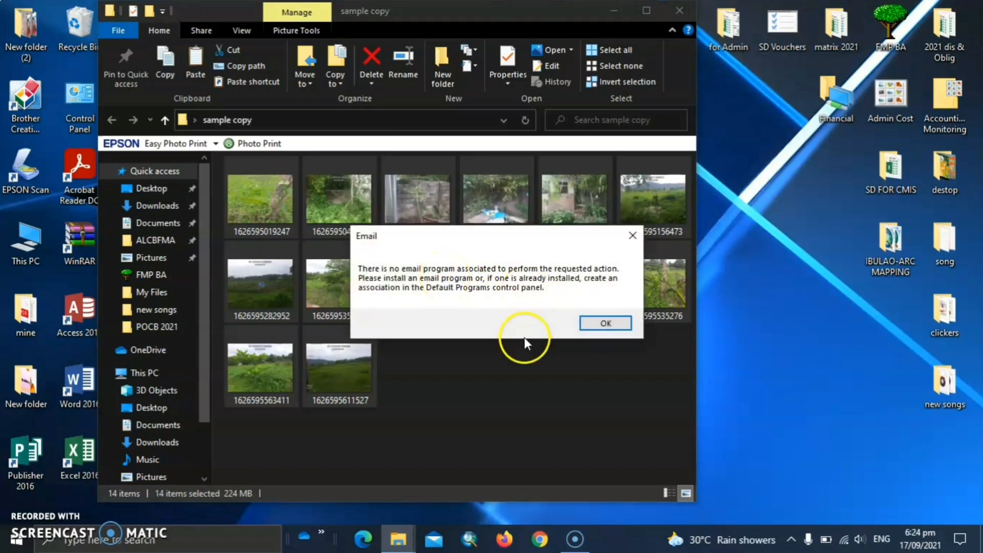
mouse_move(499, 325)
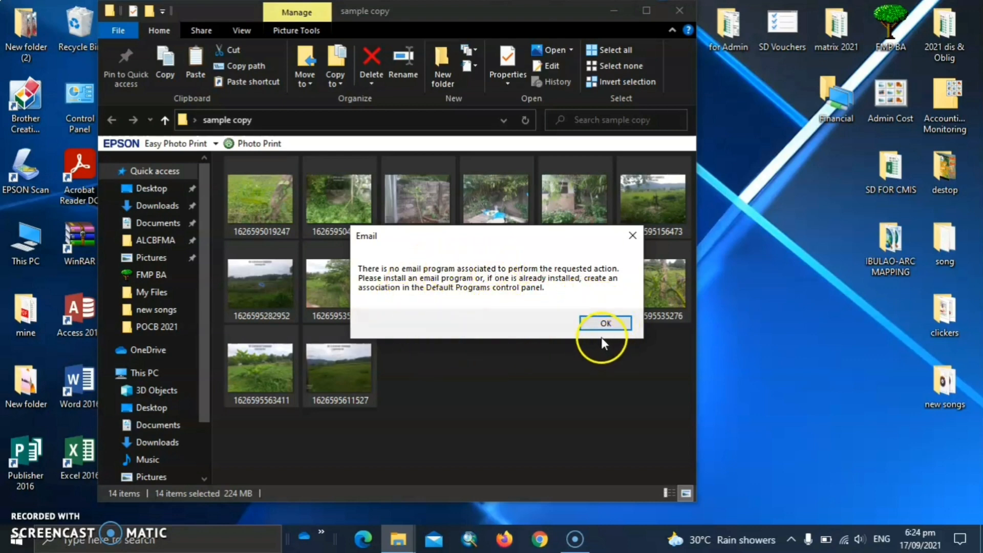
mouse_move(632, 235)
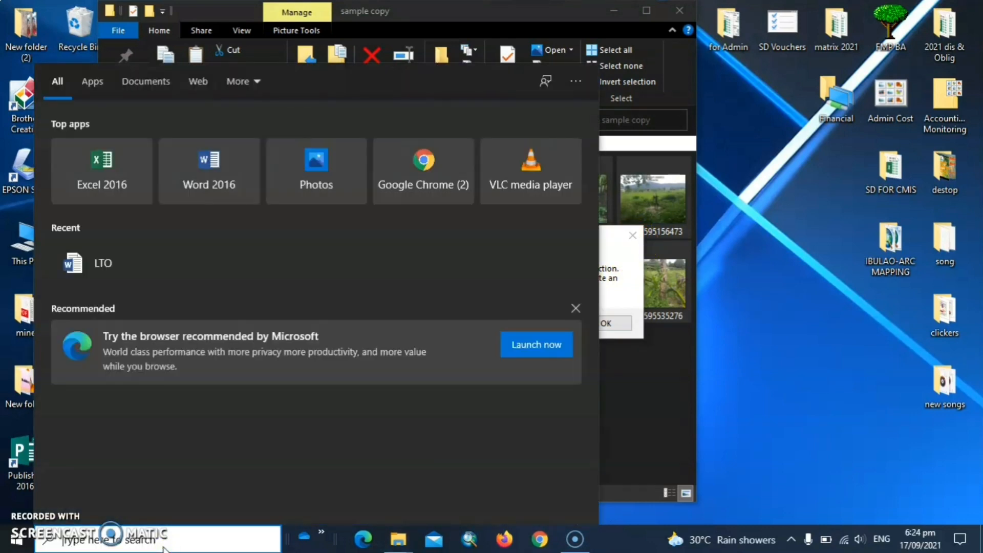
Step: Search %temp% and open the Temp folder, scrolling to find the resized photos
text(%)
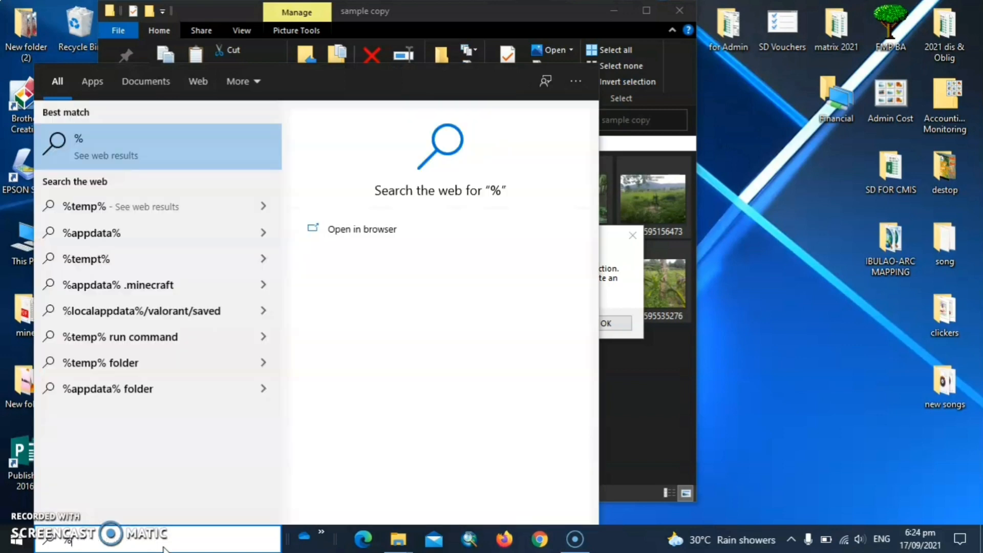
text(temp%)
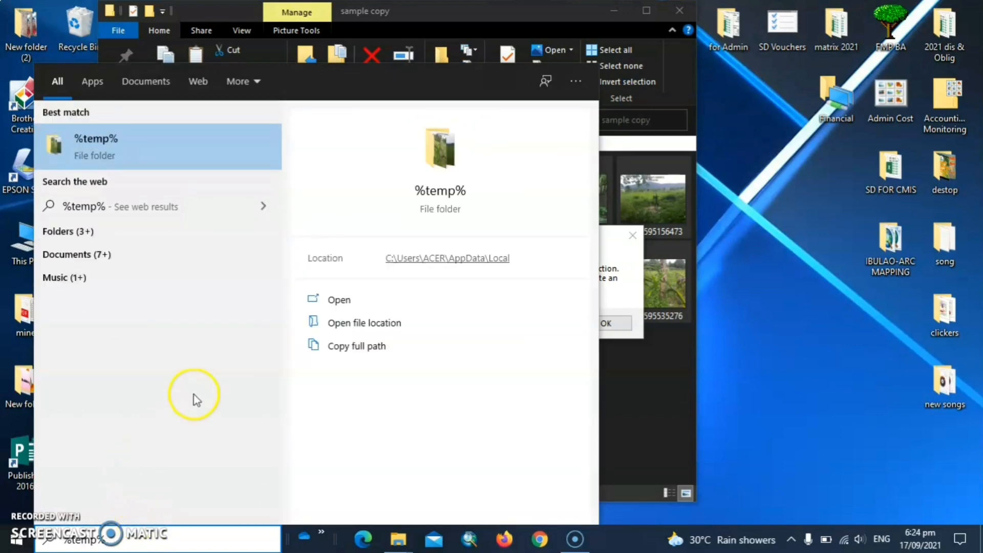
click(339, 299)
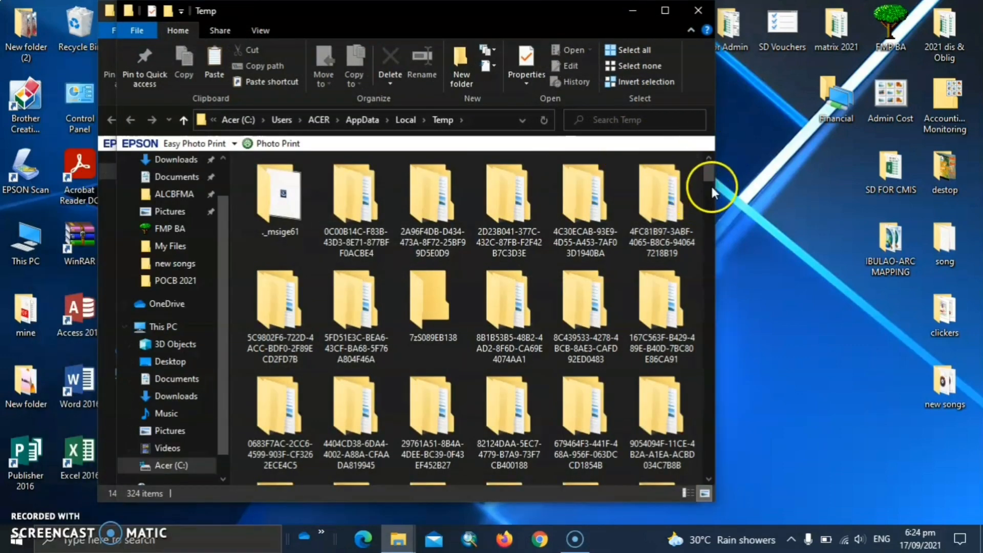
scroll(down, 3)
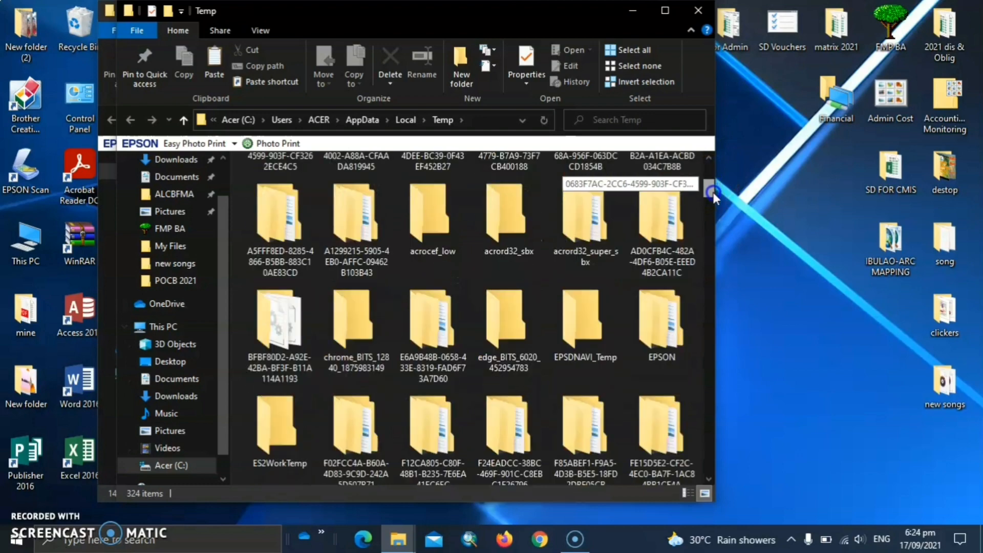
scroll(down, 3)
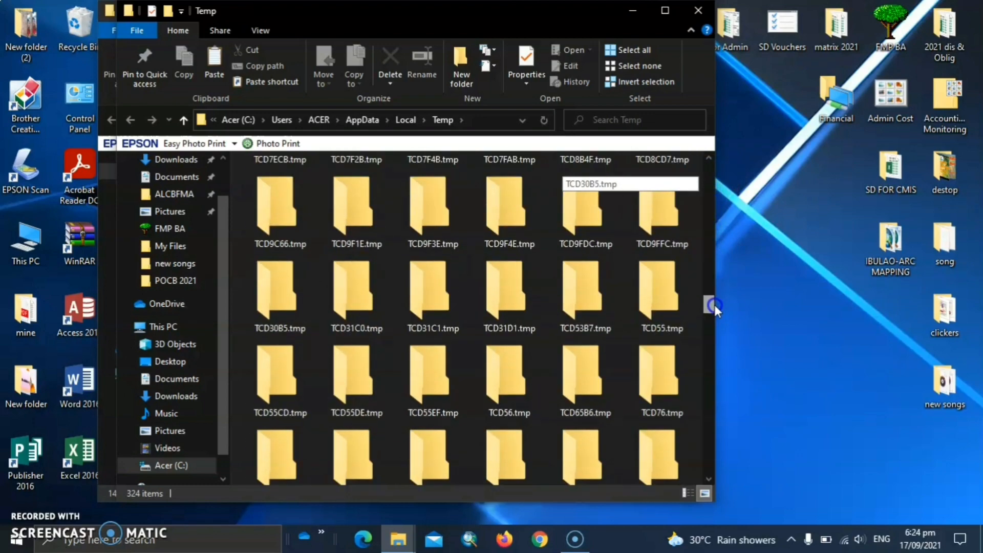
scroll(down, 3)
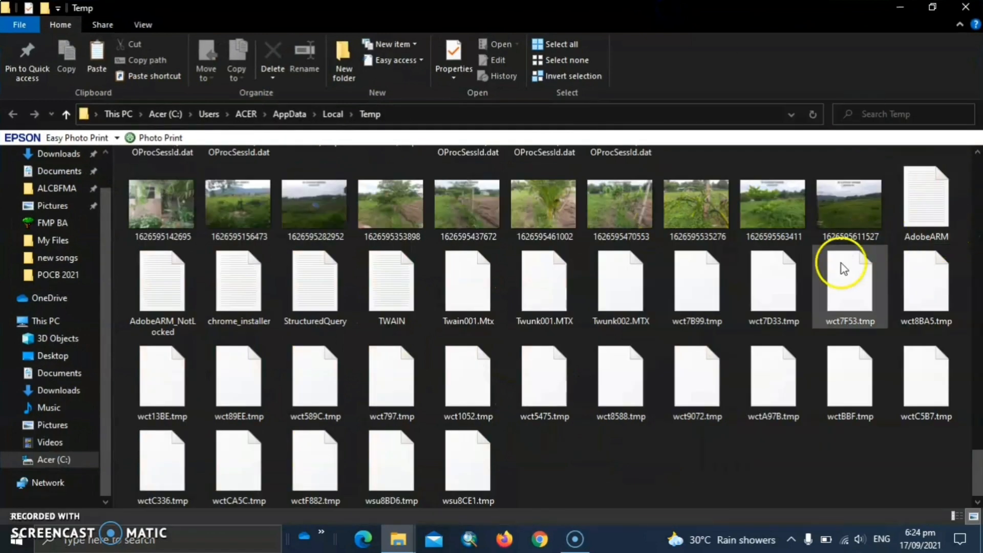
scroll(up, 3)
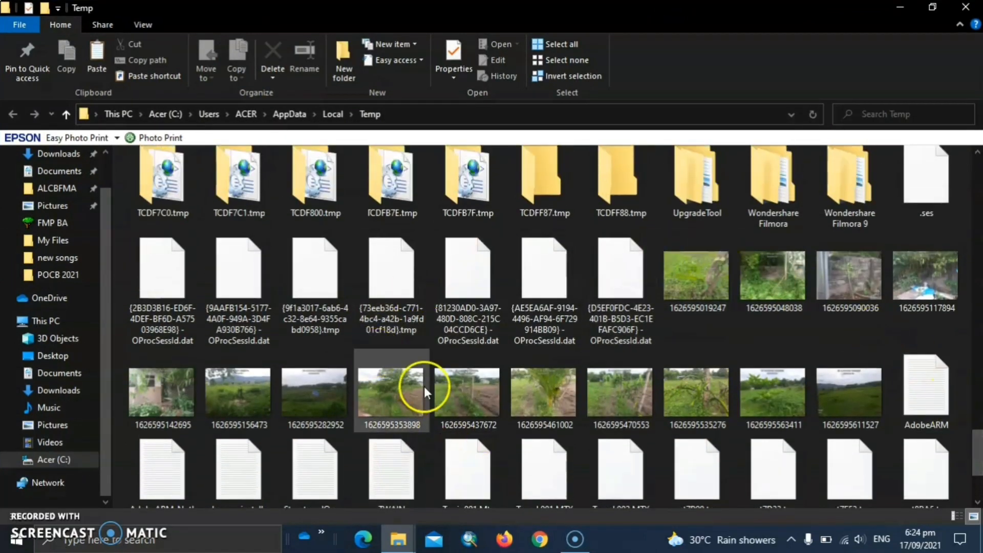
Step: Shift-select the 14 resized photos (1.90 MB) and copy them
click(696, 276)
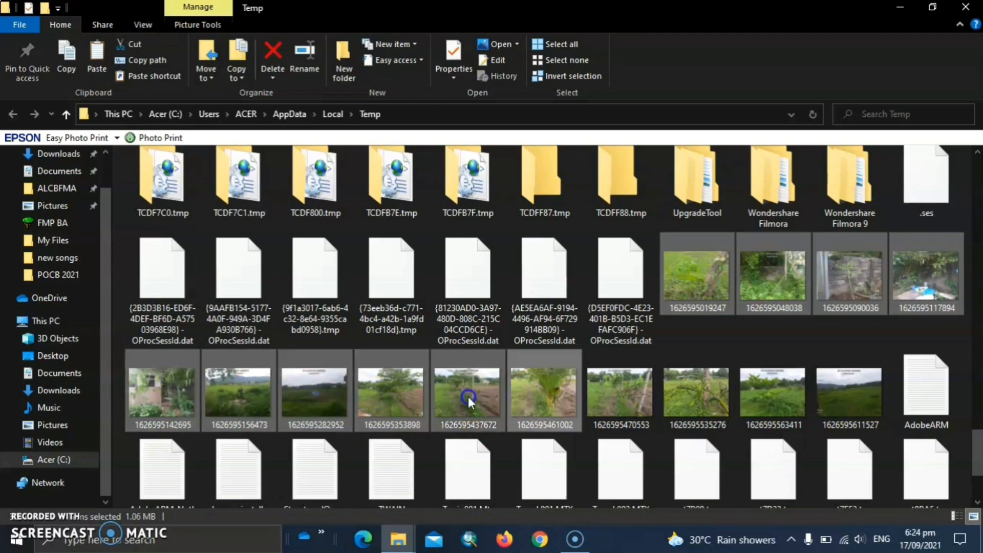
click(850, 391)
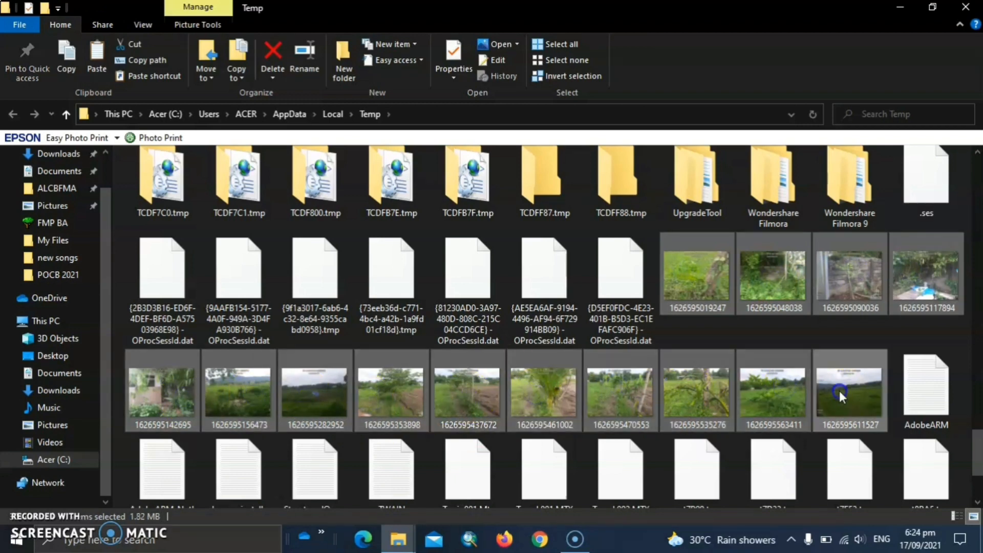
right_click(850, 390)
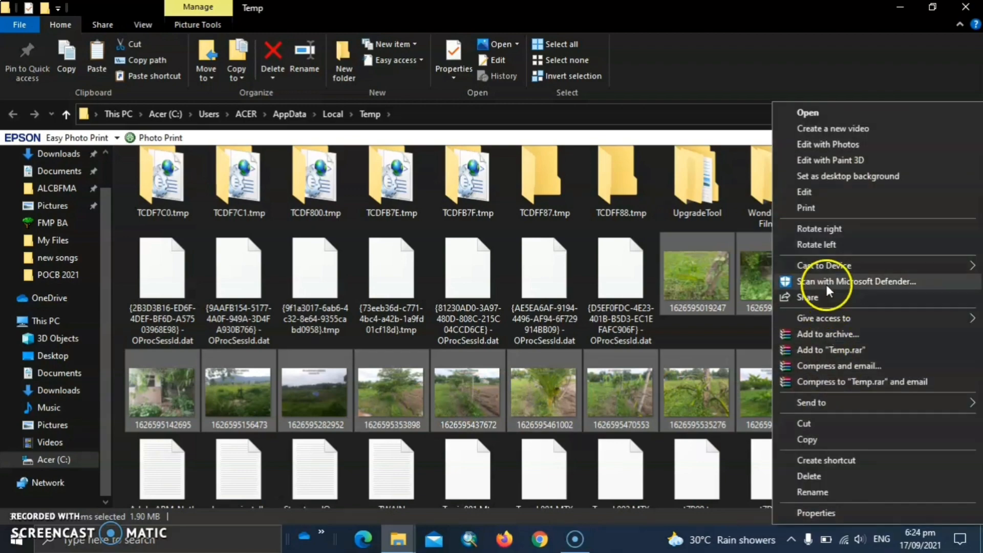
click(806, 439)
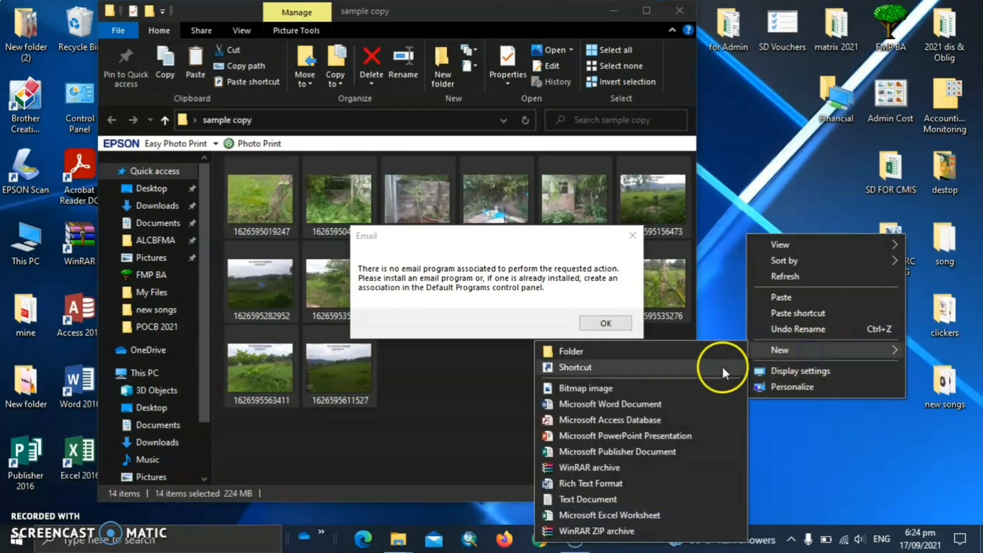
Step: Create a 'resized pics' desktop folder, attempt the paste, dismiss the email error, close sample copy
click(571, 351)
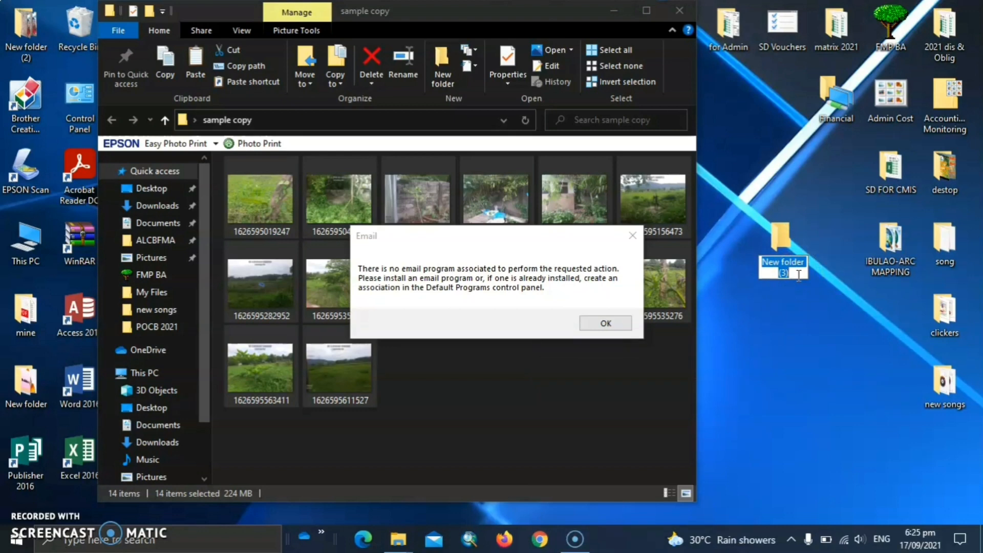
text(resi)
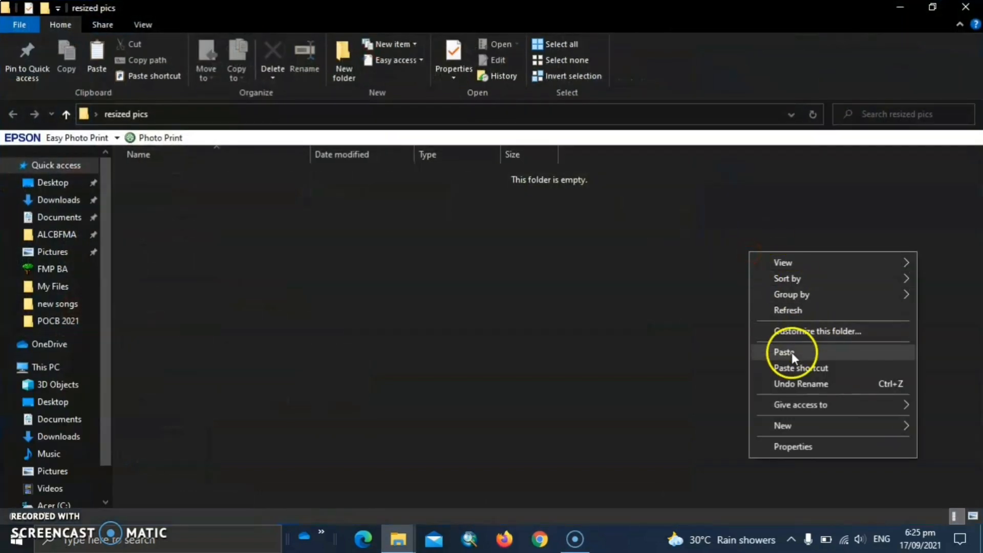
click(784, 352)
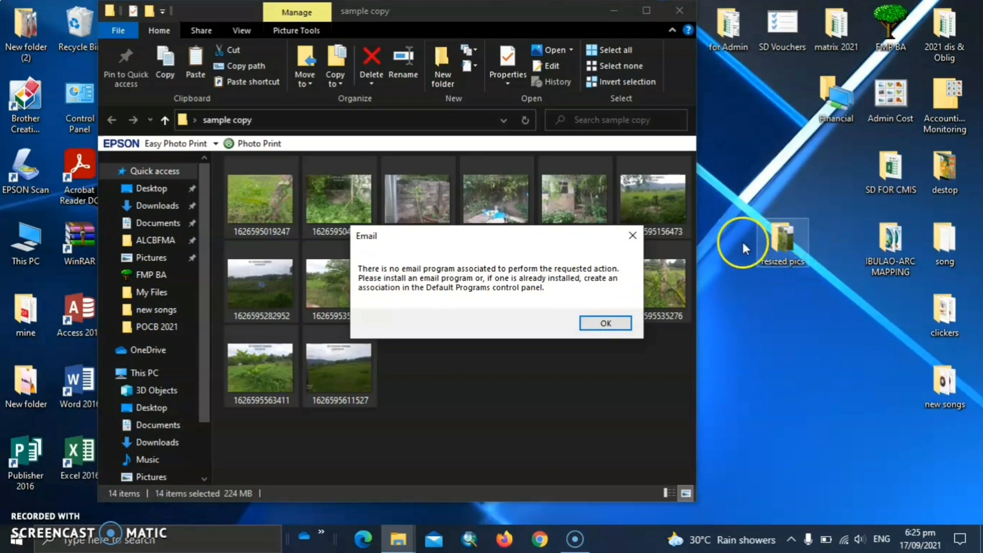
click(604, 323)
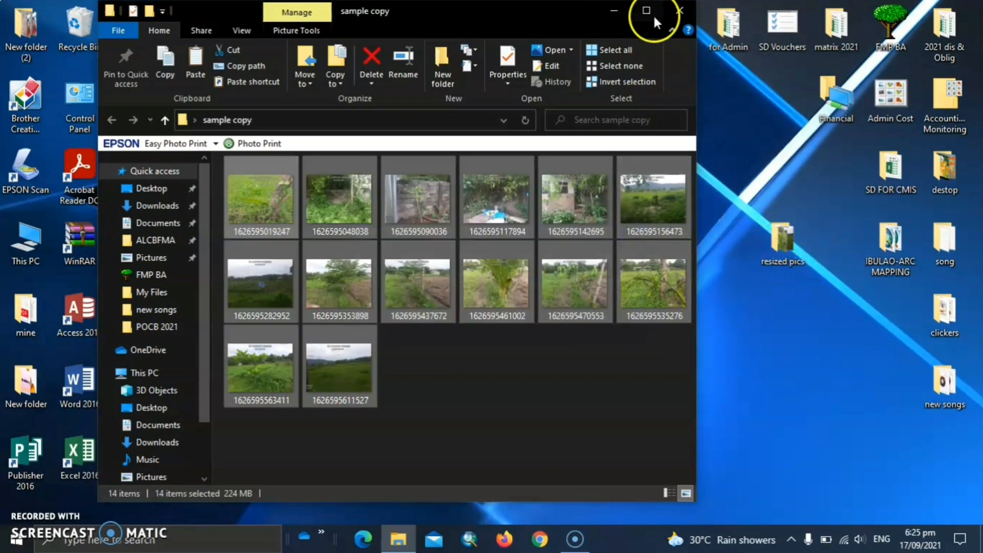
click(679, 10)
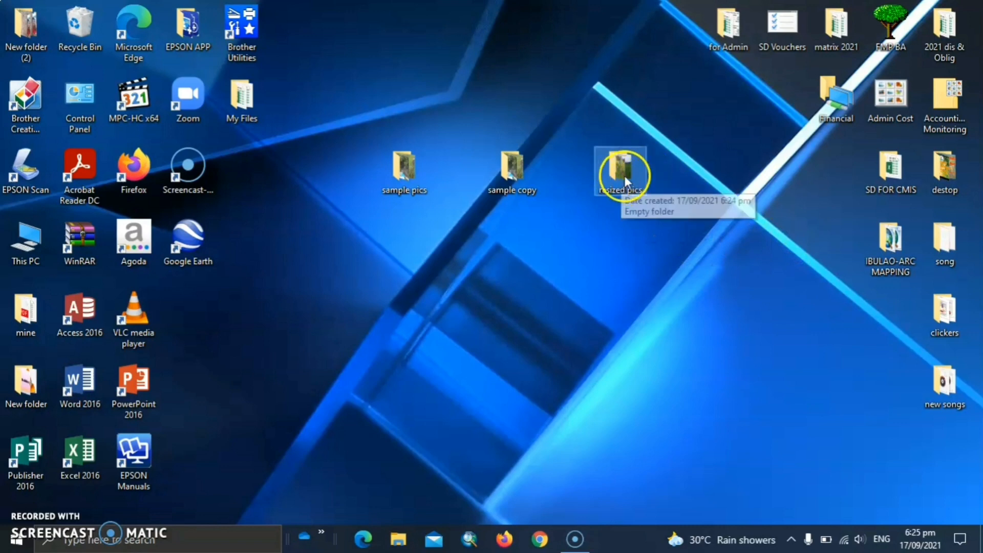
right_click(620, 173)
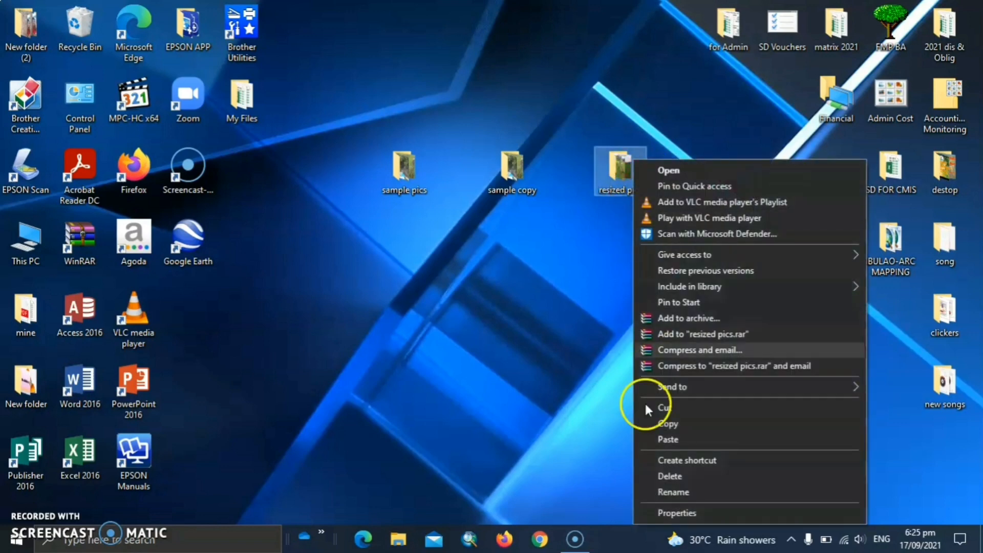
mouse_move(706, 513)
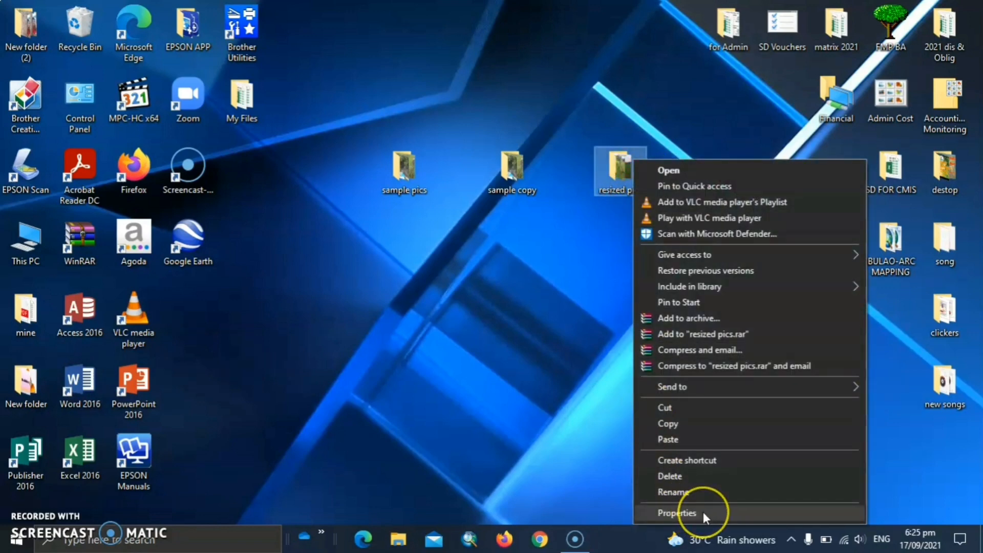
click(676, 513)
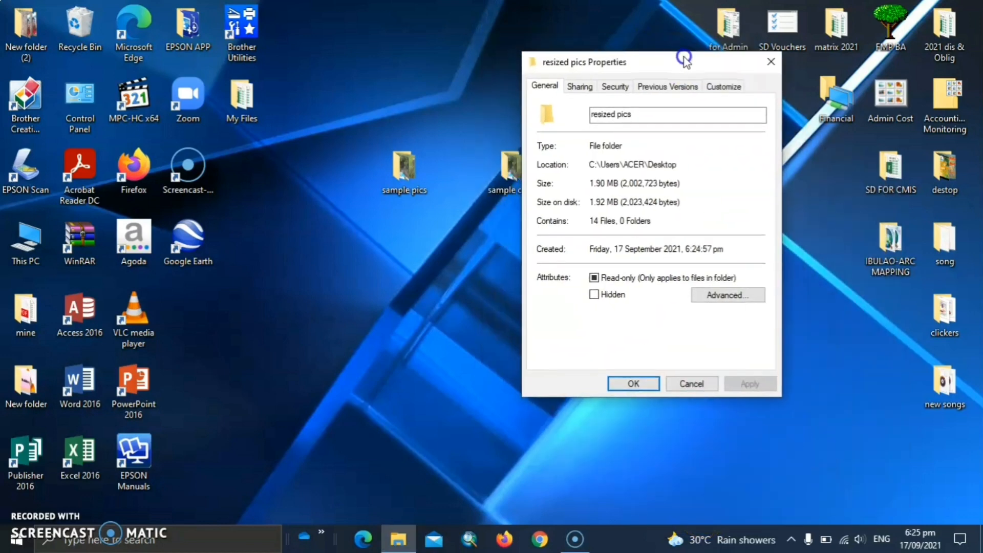
drag(584, 62, 623, 82)
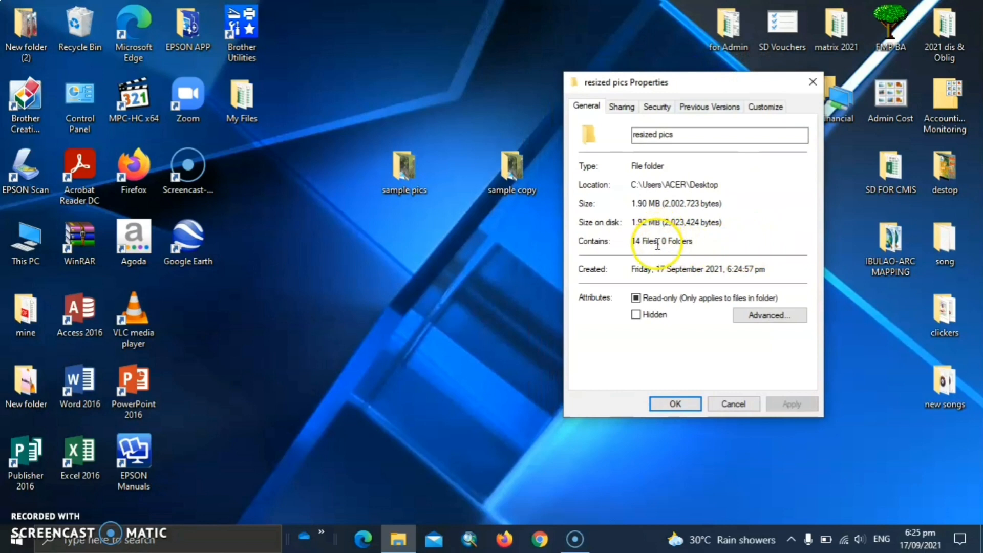
double_click(640, 241)
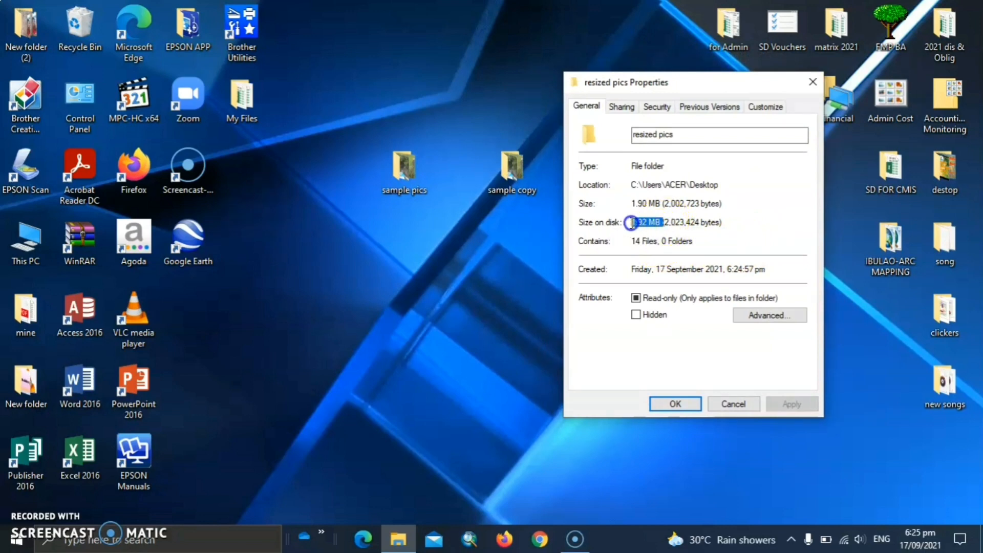
mouse_move(554, 280)
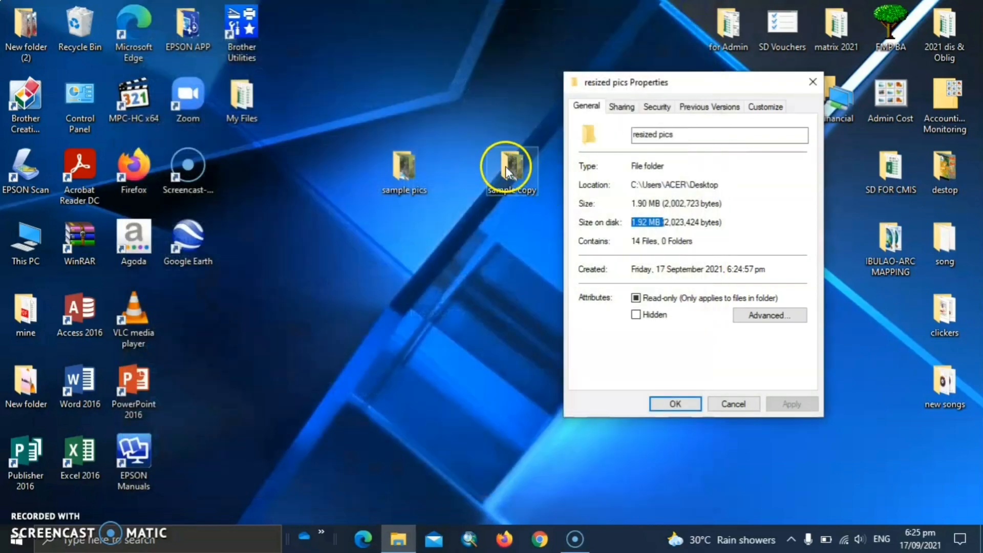
right_click(507, 170)
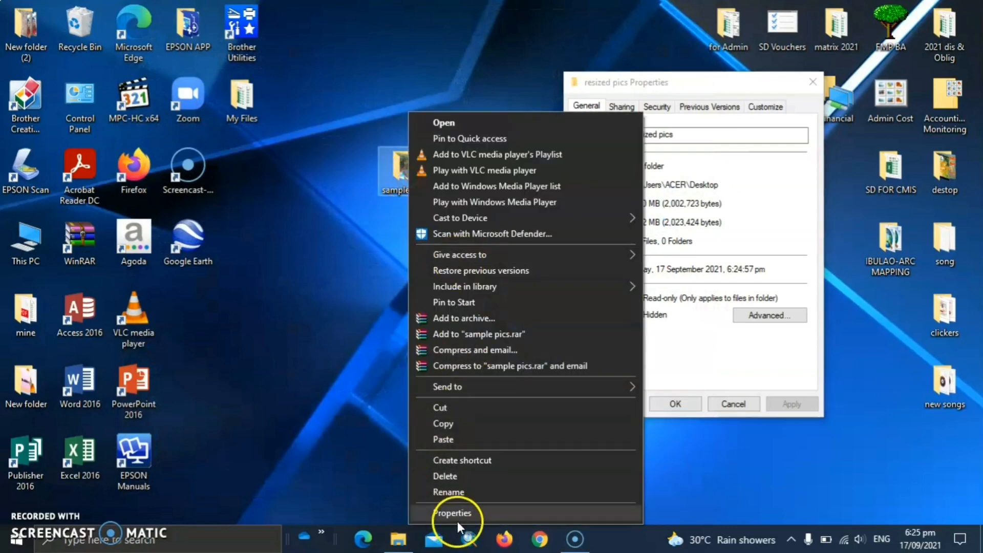
click(452, 514)
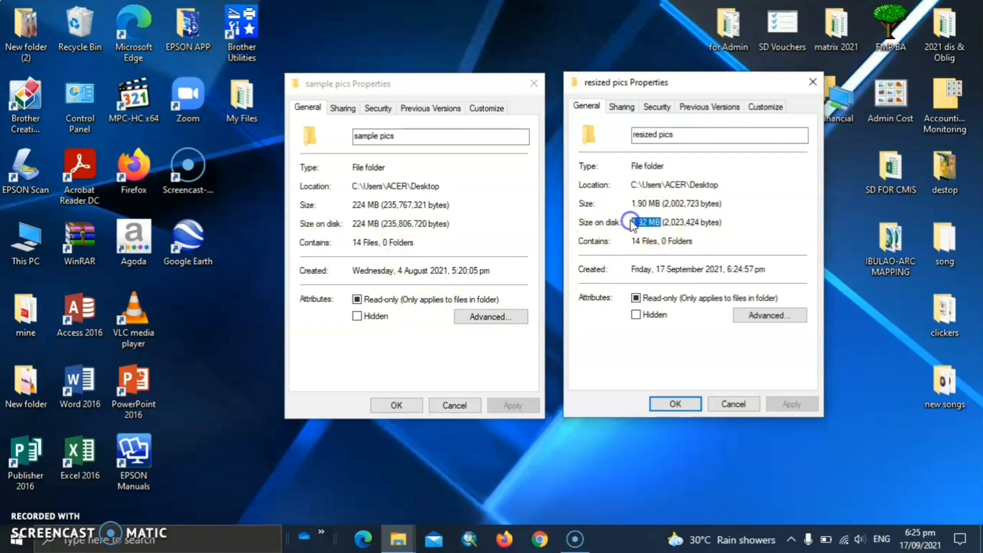
mouse_move(524, 33)
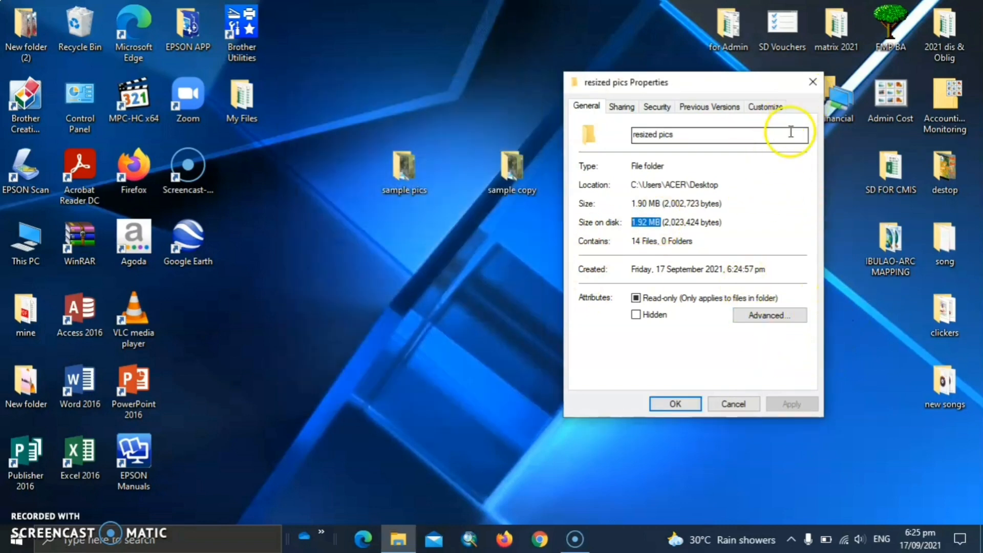
click(675, 403)
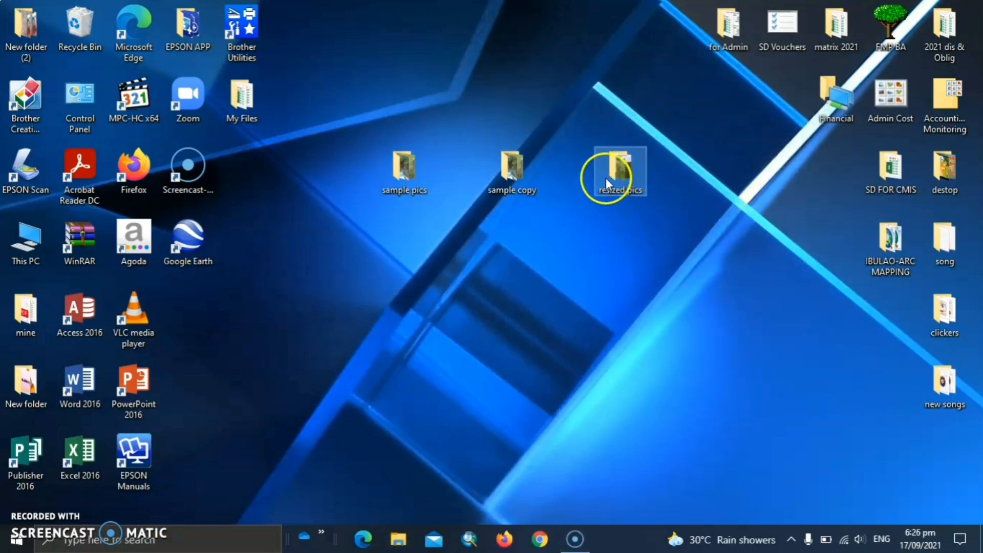
mouse_move(648, 237)
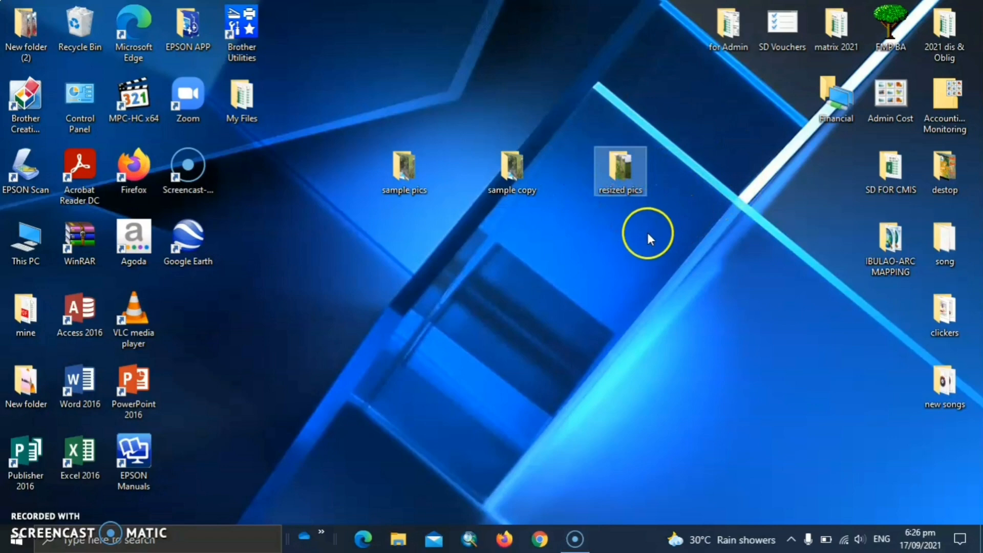
mouse_move(627, 288)
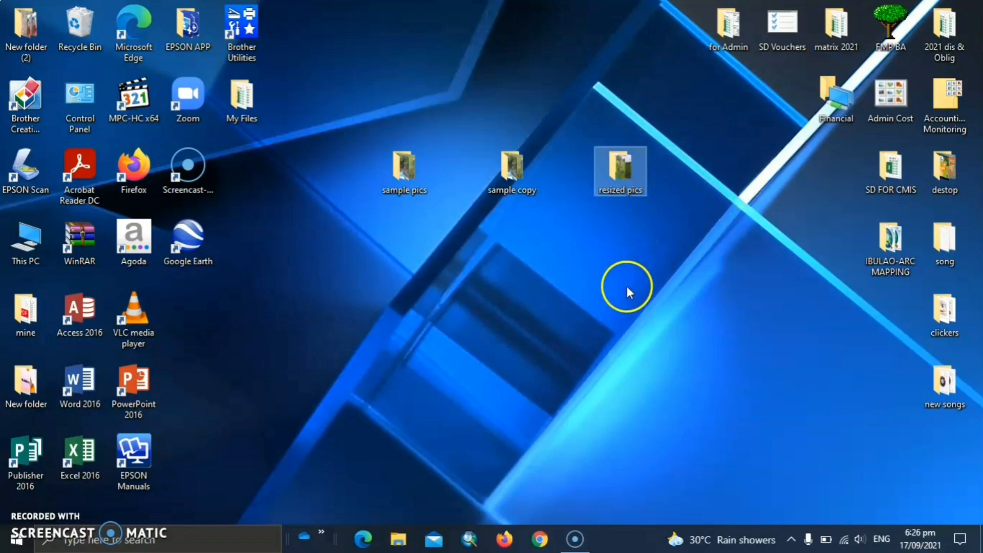